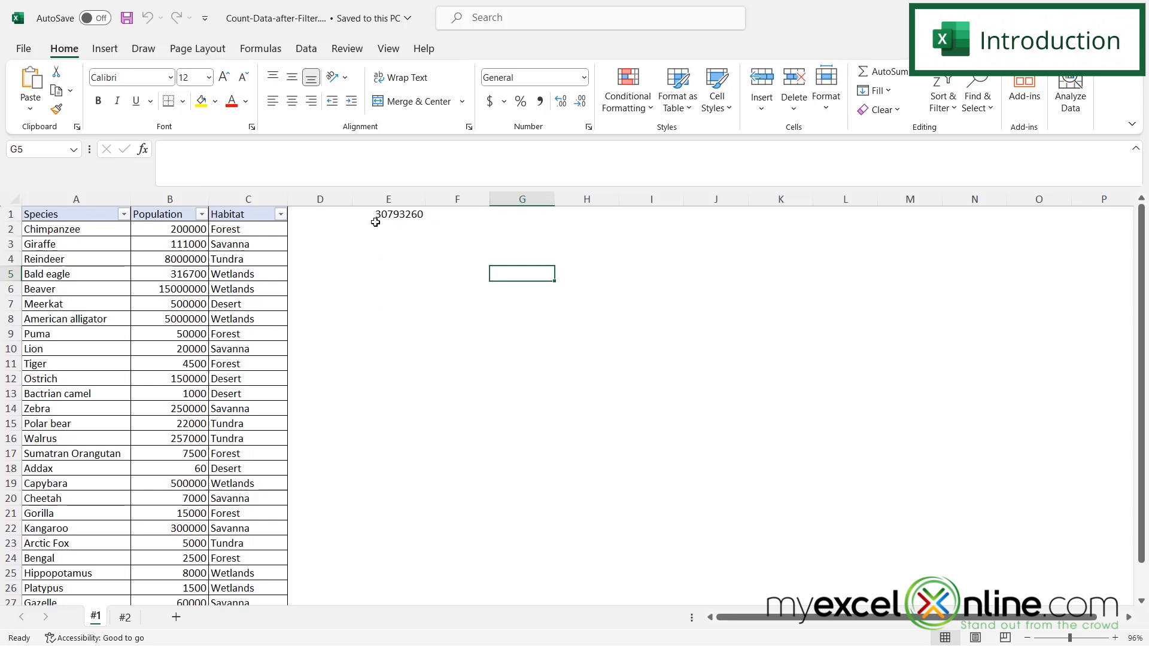
{"action": "mouse_move", "coordinate": [37, 228]}
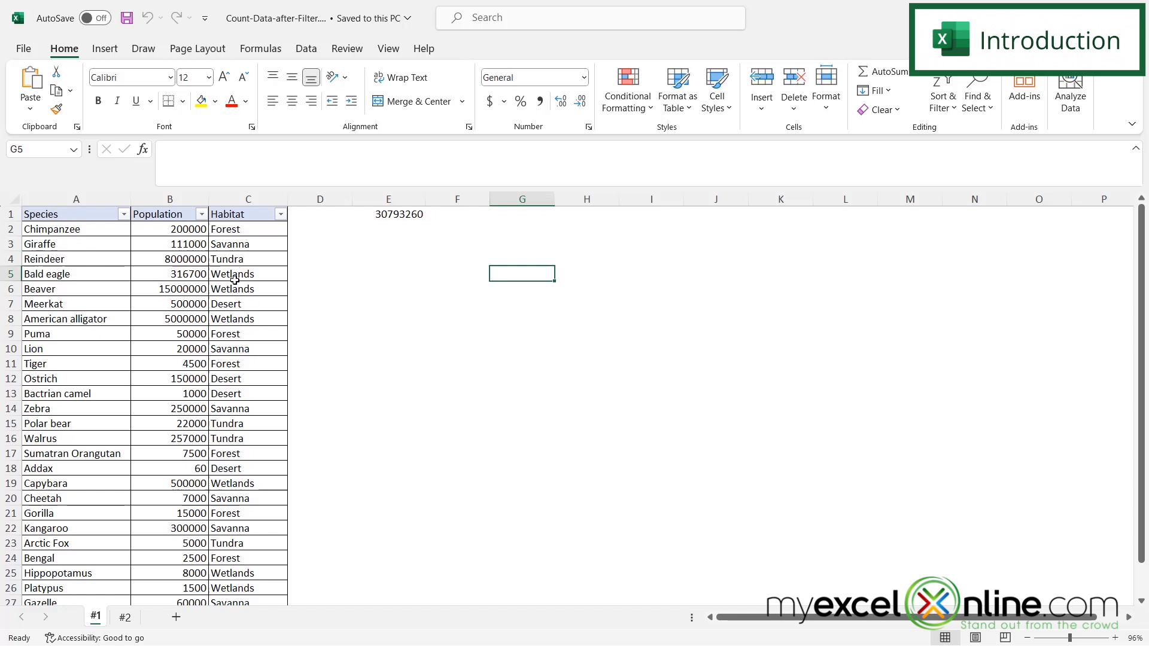
{"action": "mouse_move", "coordinate": [378, 228]}
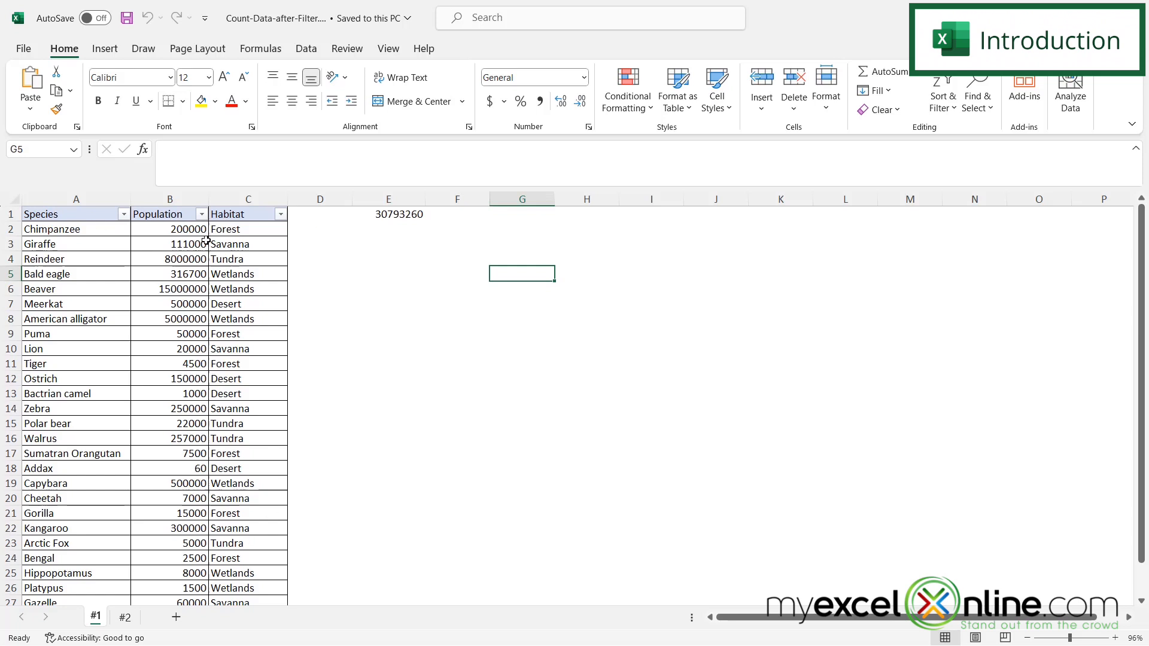
{"action": "mouse_move", "coordinate": [249, 263]}
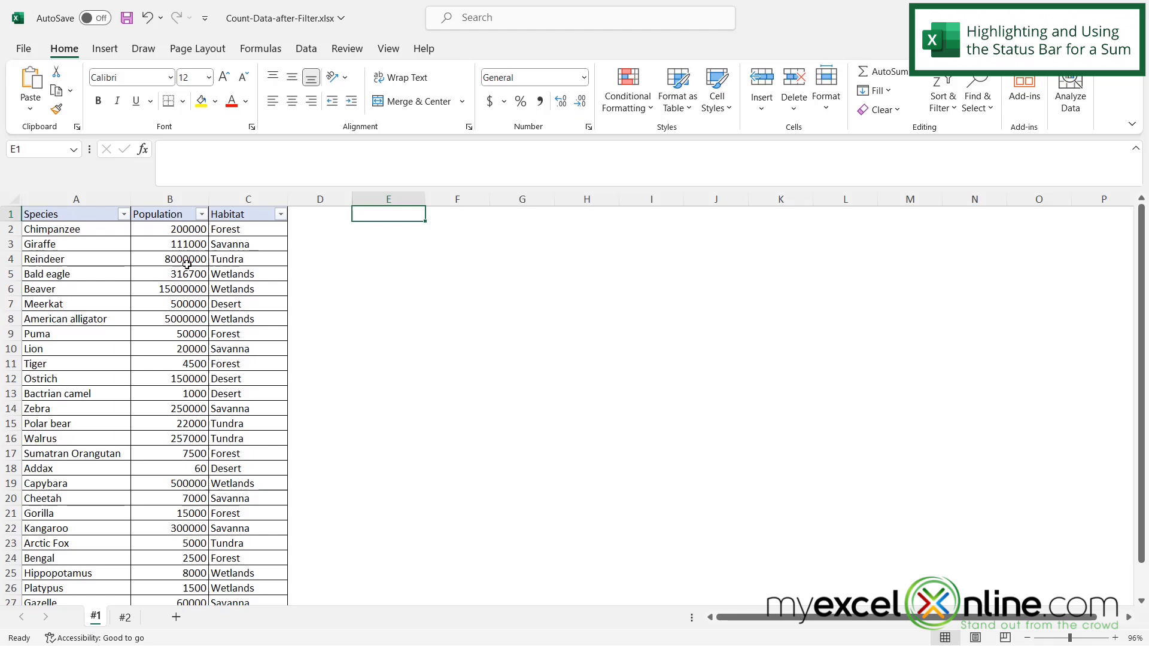
{"action": "mouse_move", "coordinate": [230, 528]}
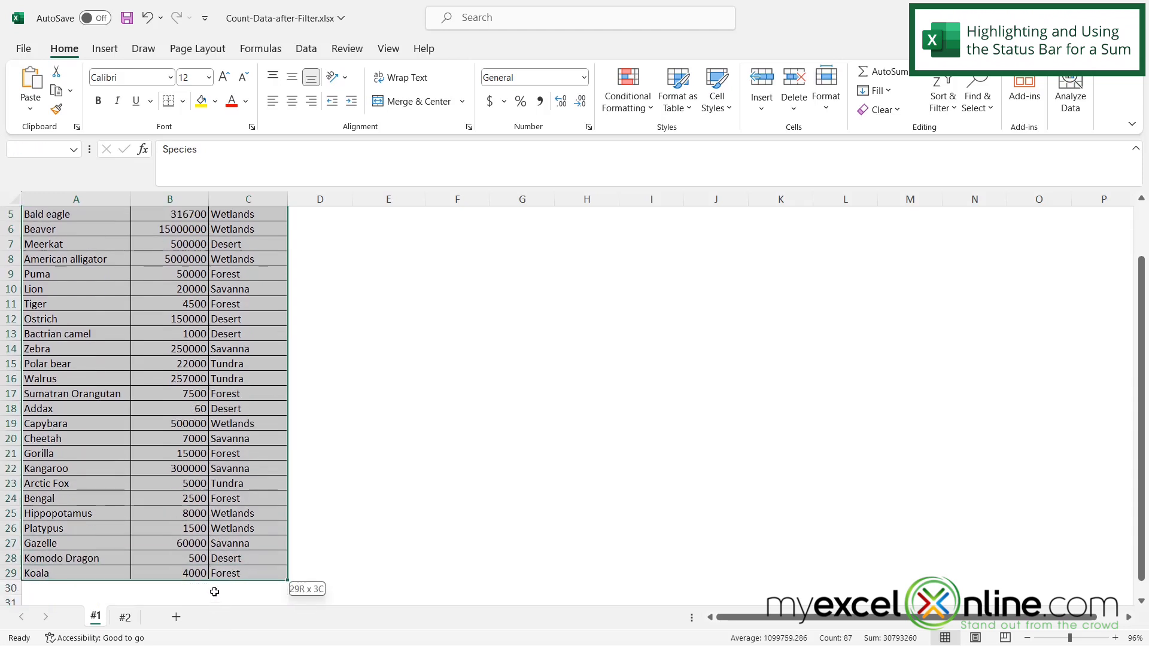
Switch from the Insert ribbon to the Data ribbon to reach the sort and filter tools.
{"action": "left_click", "coordinate": [105, 48]}
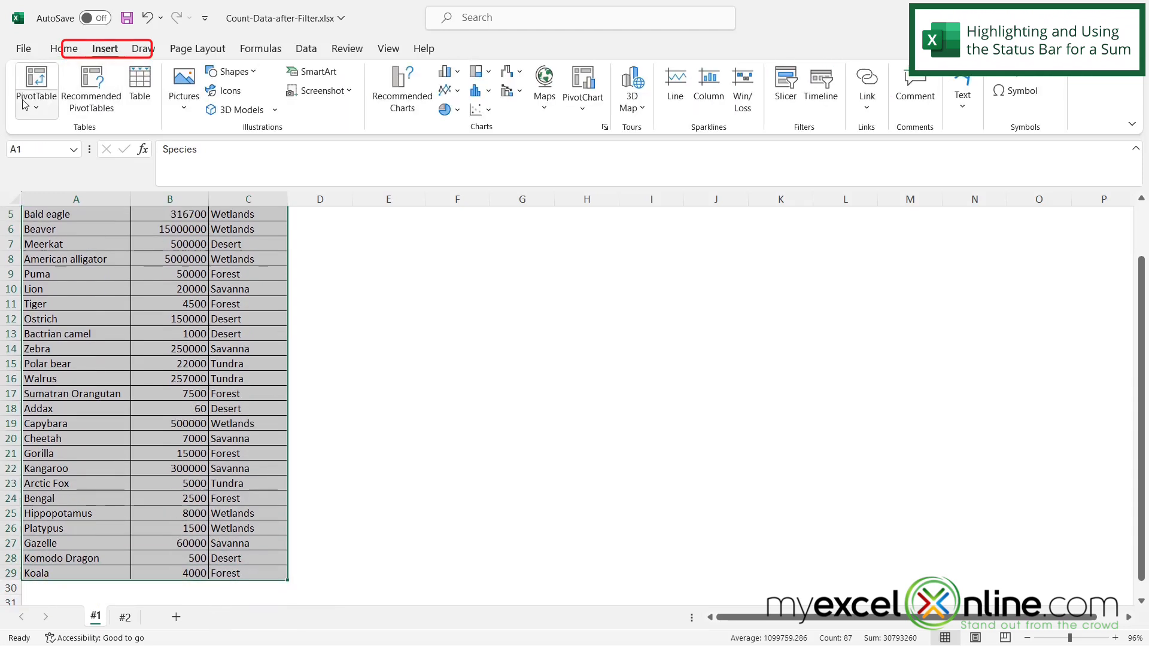
{"action": "mouse_move", "coordinate": [140, 82]}
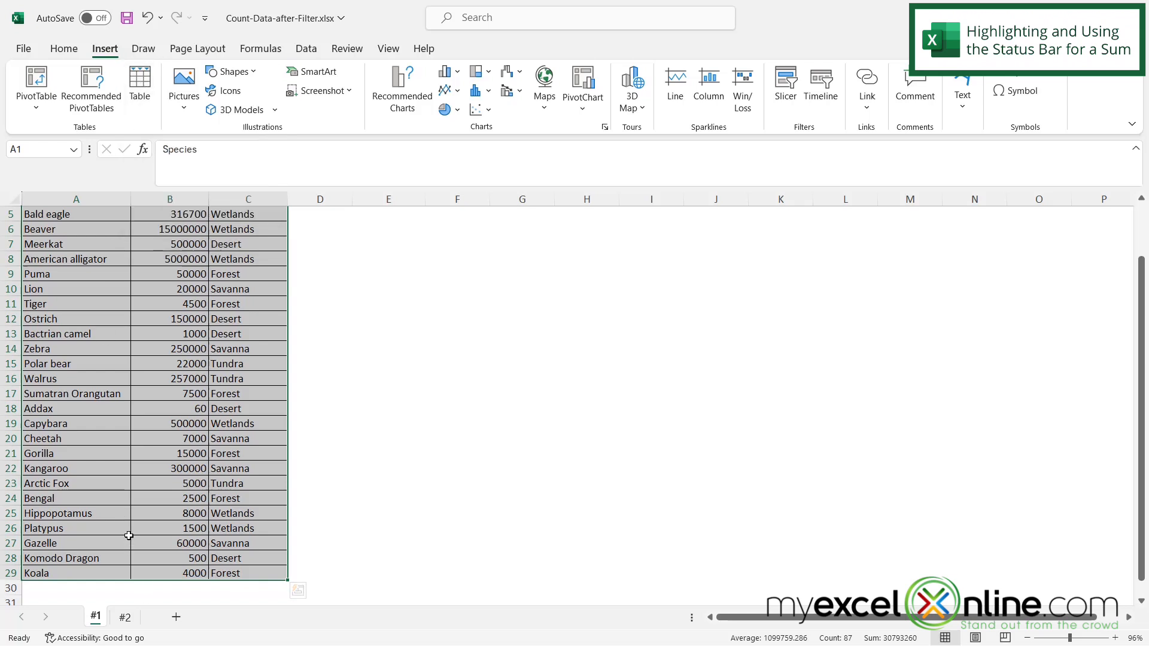
{"action": "scroll", "scroll_direction": "up", "scroll_amount": 3}
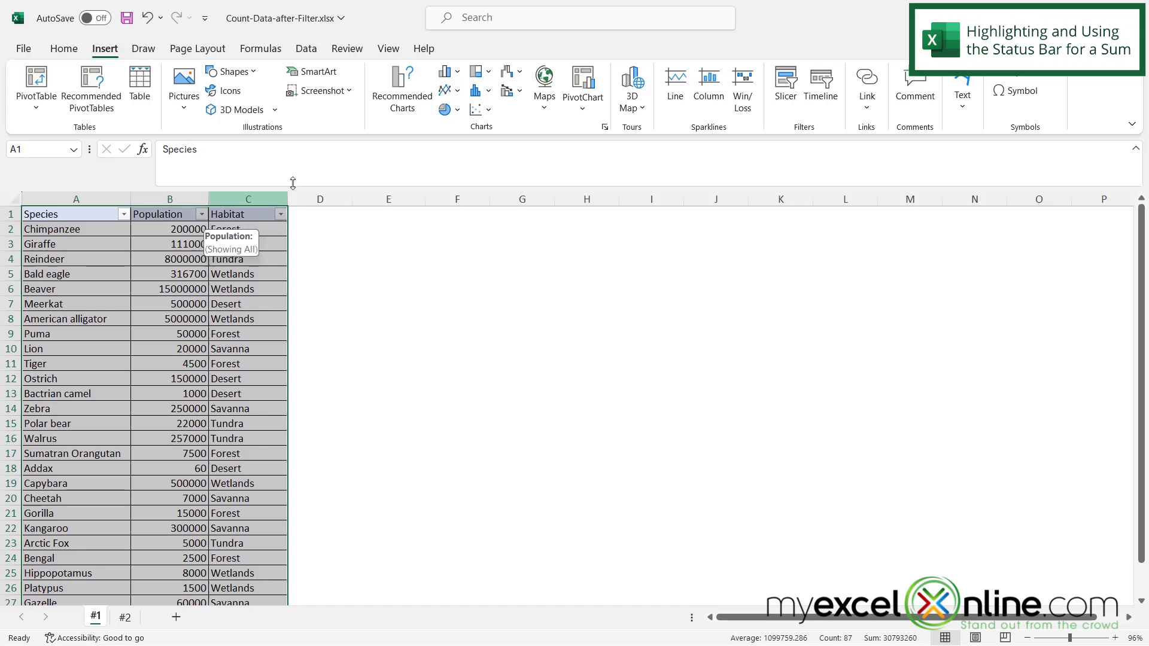
{"action": "left_click", "coordinate": [305, 48]}
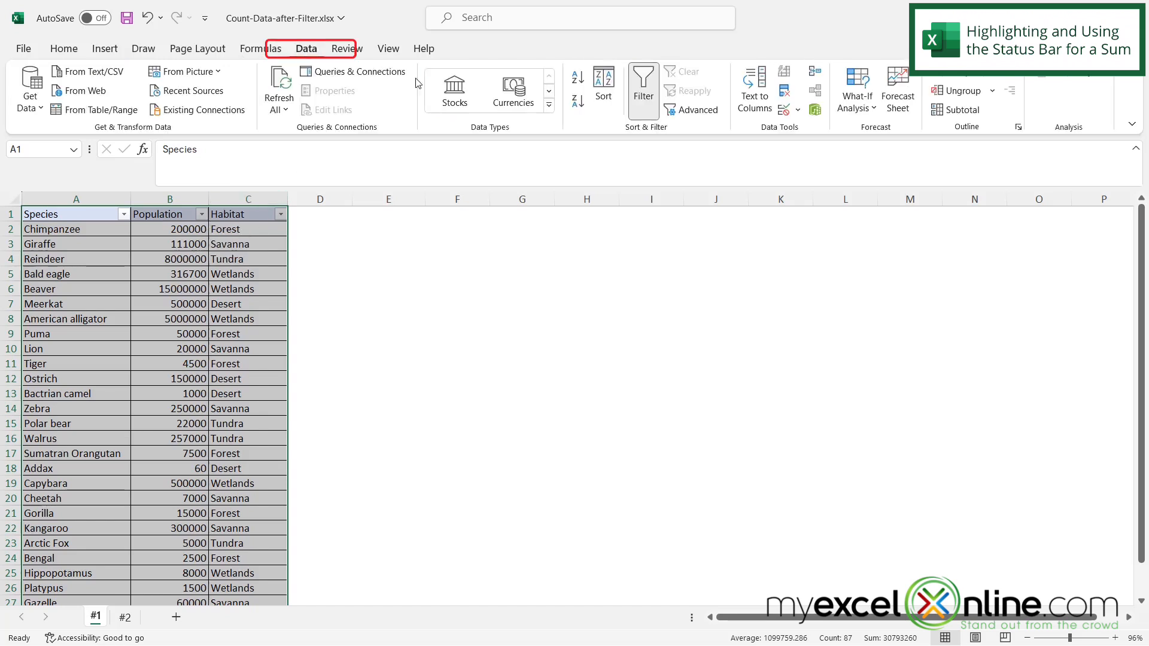
{"action": "mouse_move", "coordinate": [643, 89]}
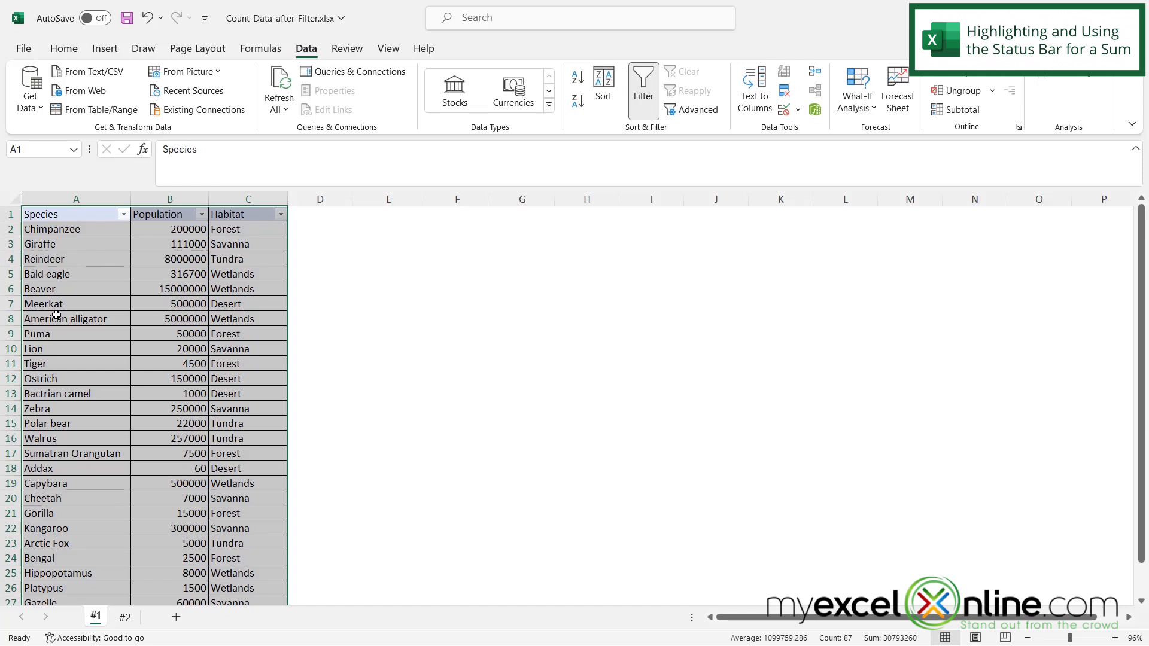
{"action": "mouse_move", "coordinate": [251, 234]}
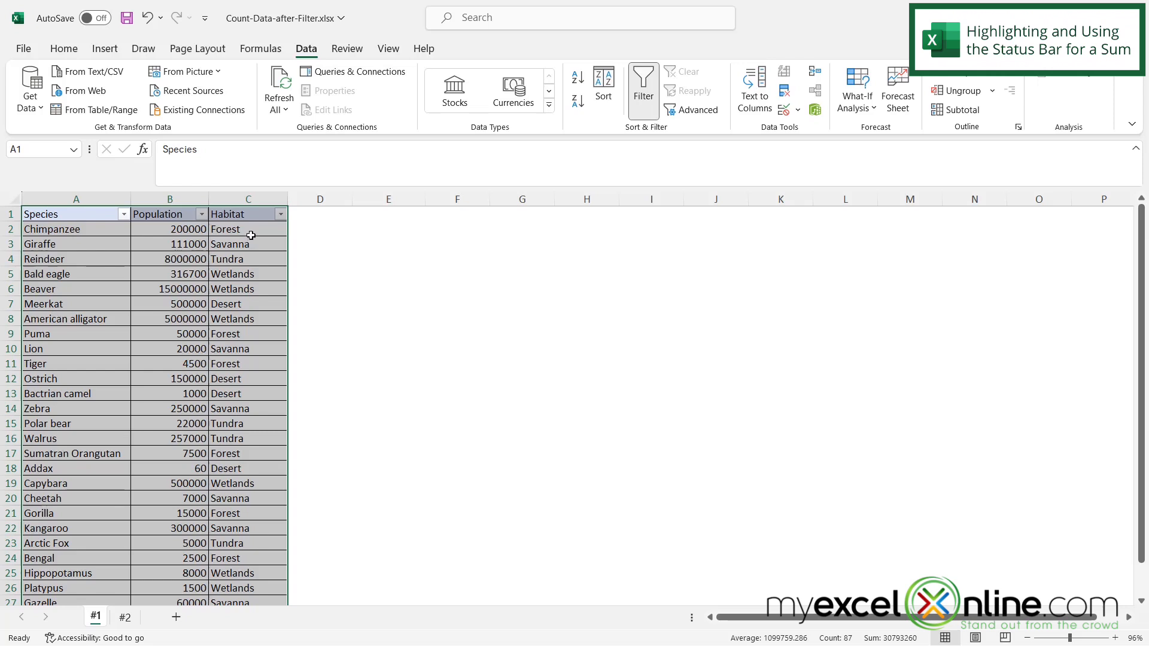
Filter the Habitat column to Forest only, leaving 7 of 28 records totaling 283500.
{"action": "left_click", "coordinate": [280, 213]}
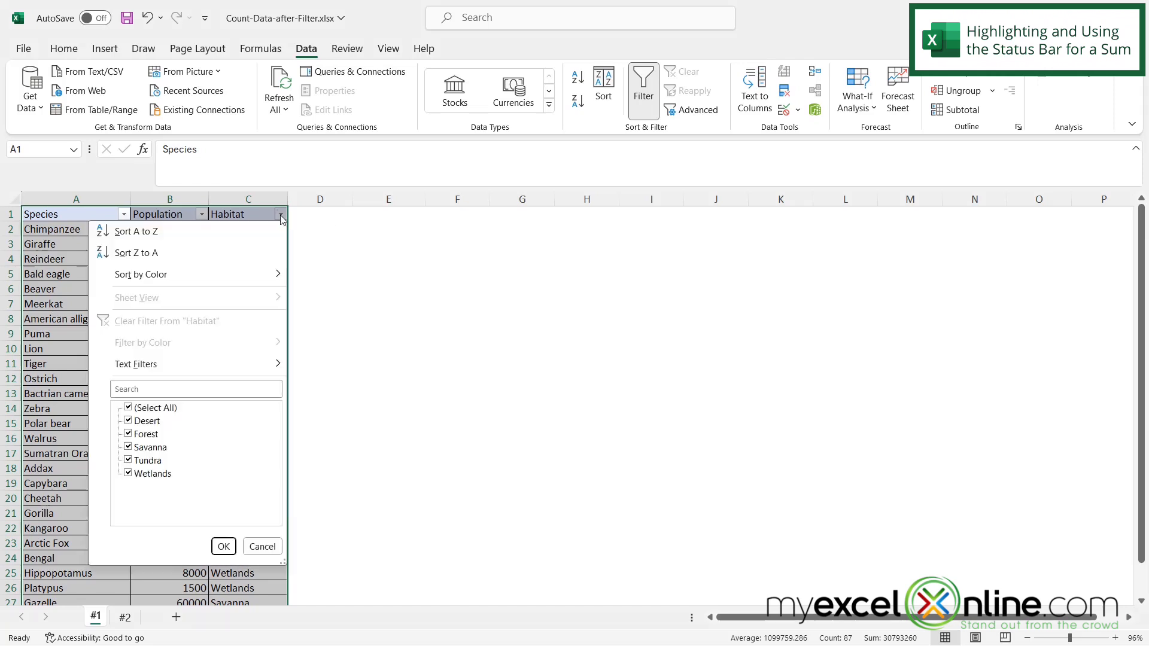
{"action": "left_click", "coordinate": [128, 407]}
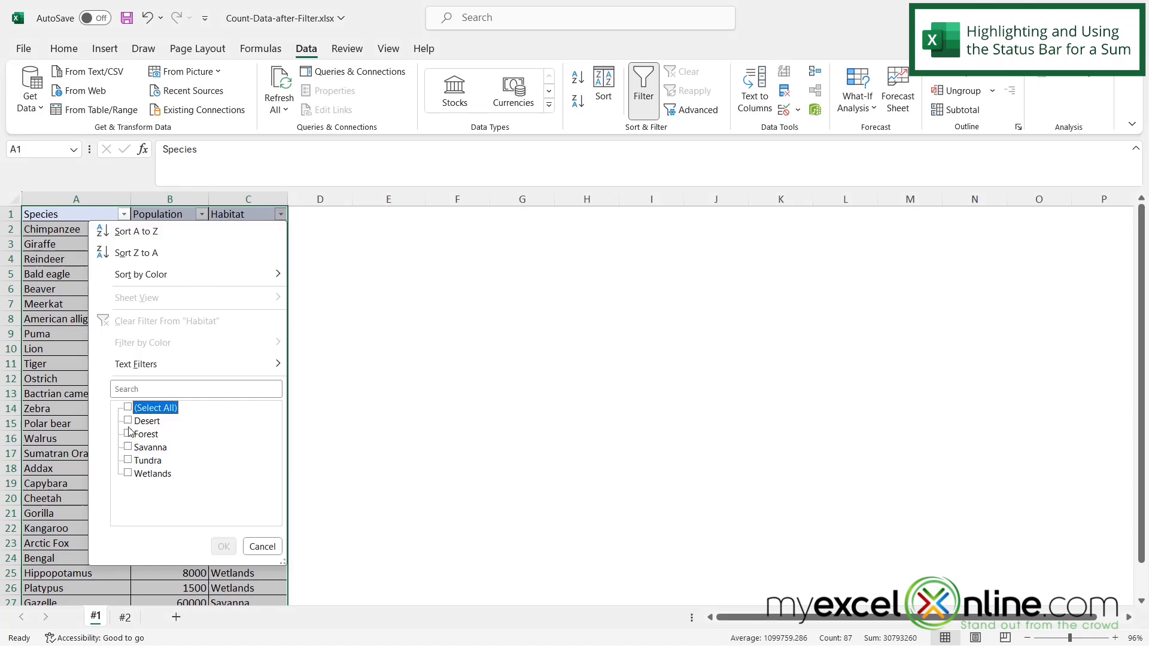
{"action": "left_click", "coordinate": [127, 434]}
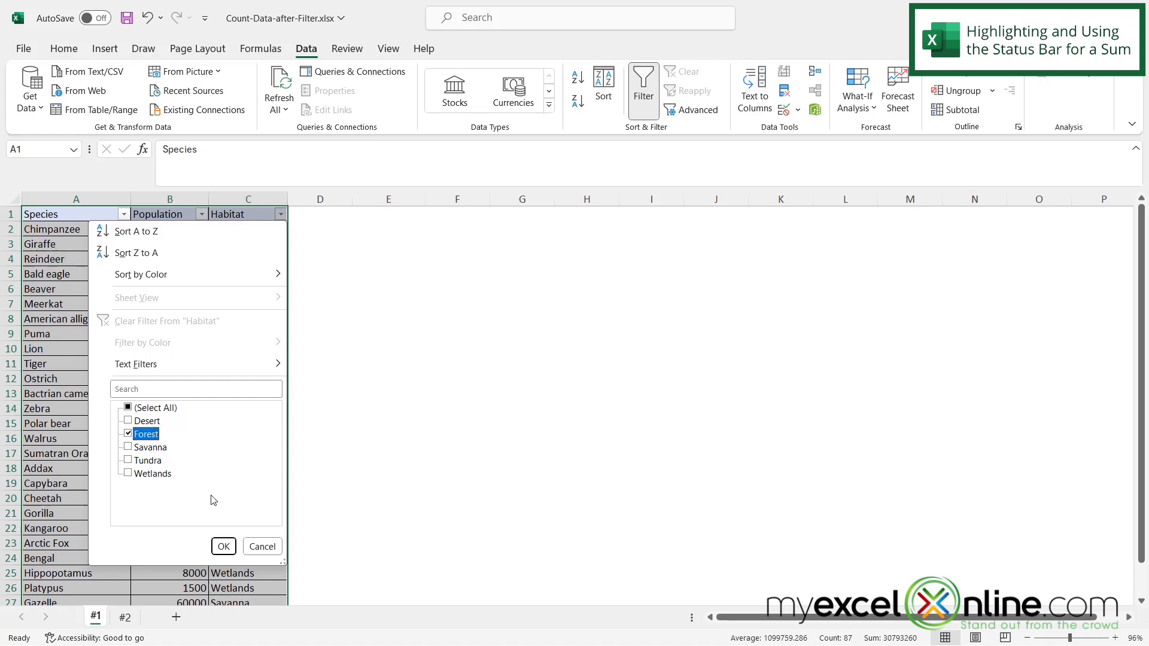
{"action": "left_click", "coordinate": [223, 546]}
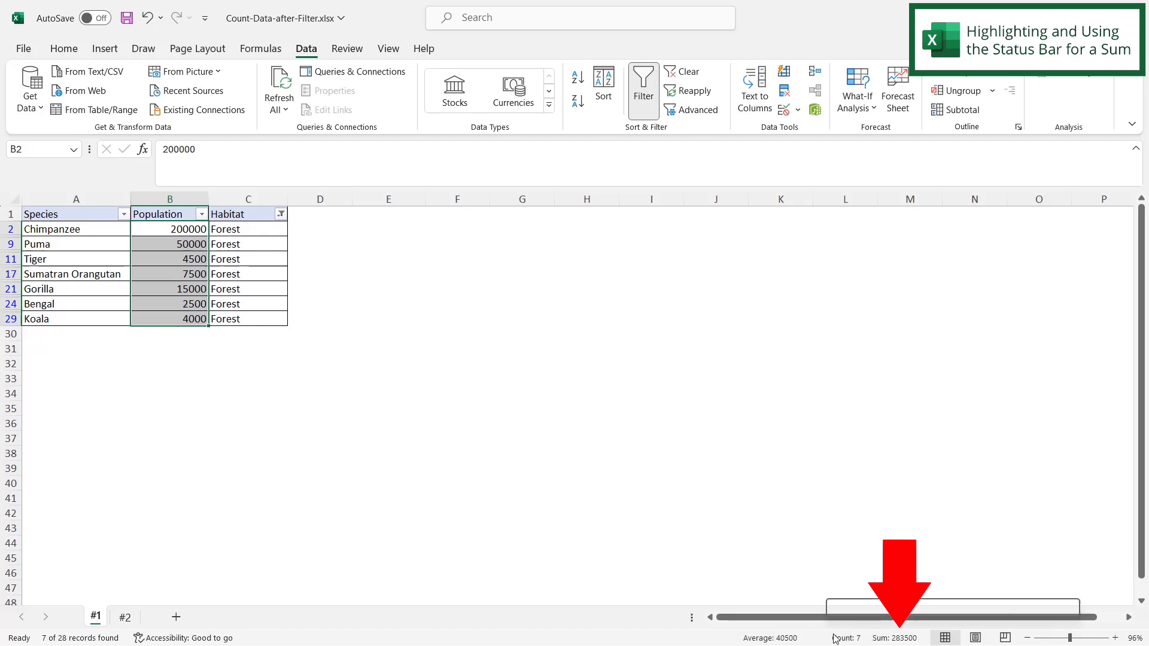
{"action": "mouse_move", "coordinate": [900, 639]}
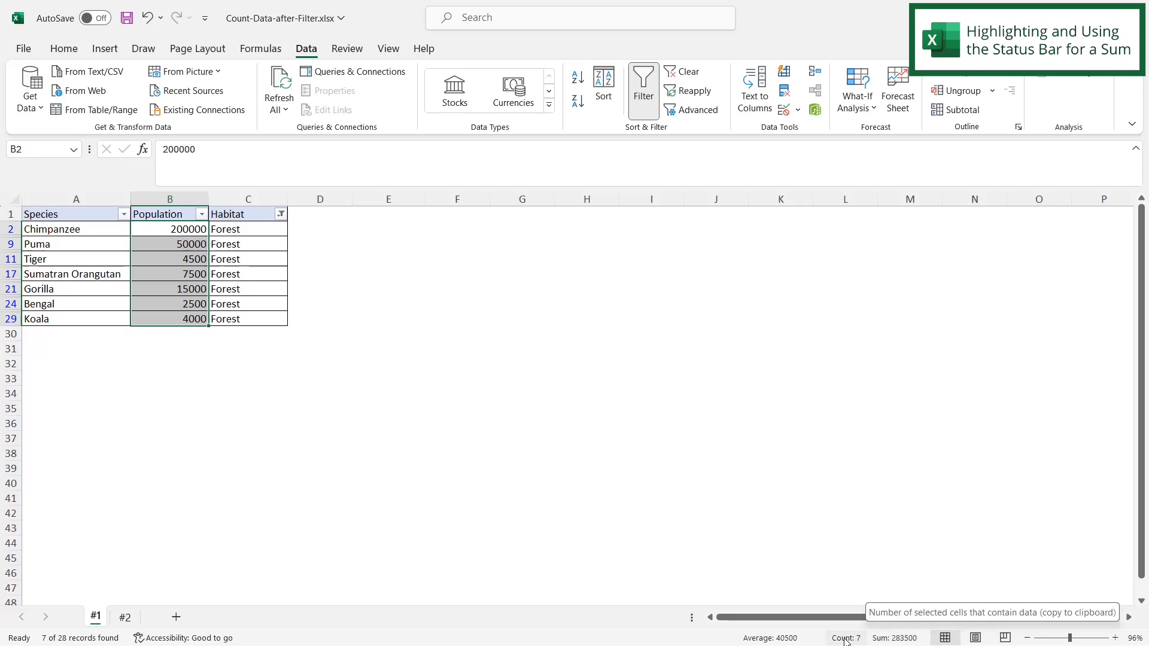
{"action": "right_click", "coordinate": [846, 638]}
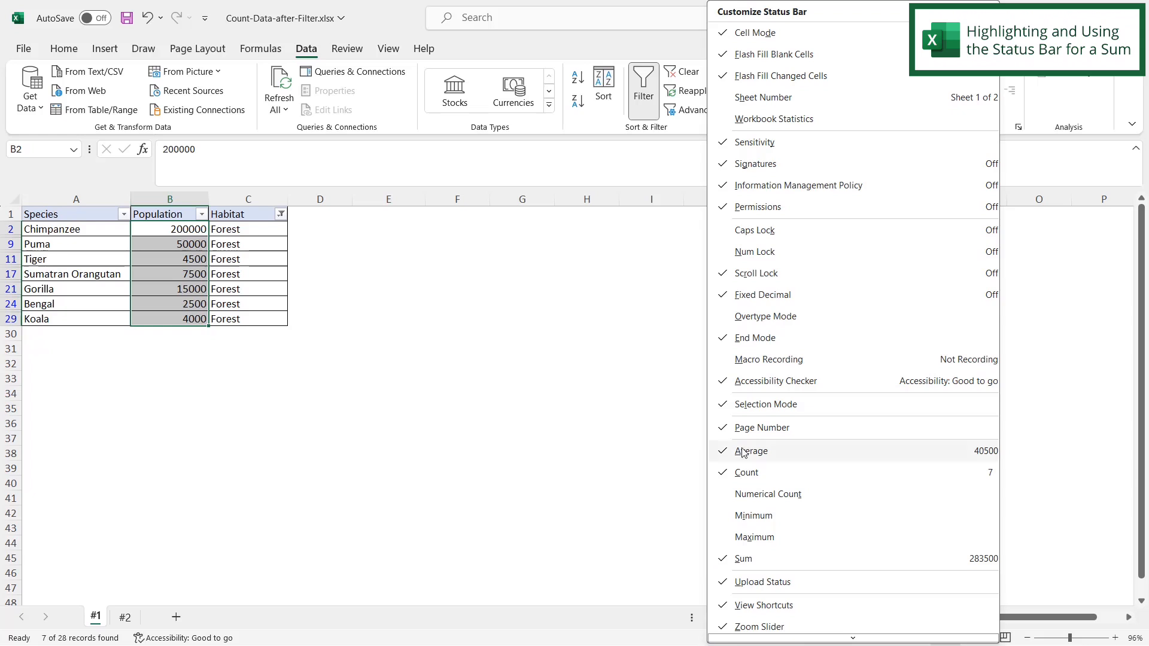
{"action": "mouse_move", "coordinate": [747, 504]}
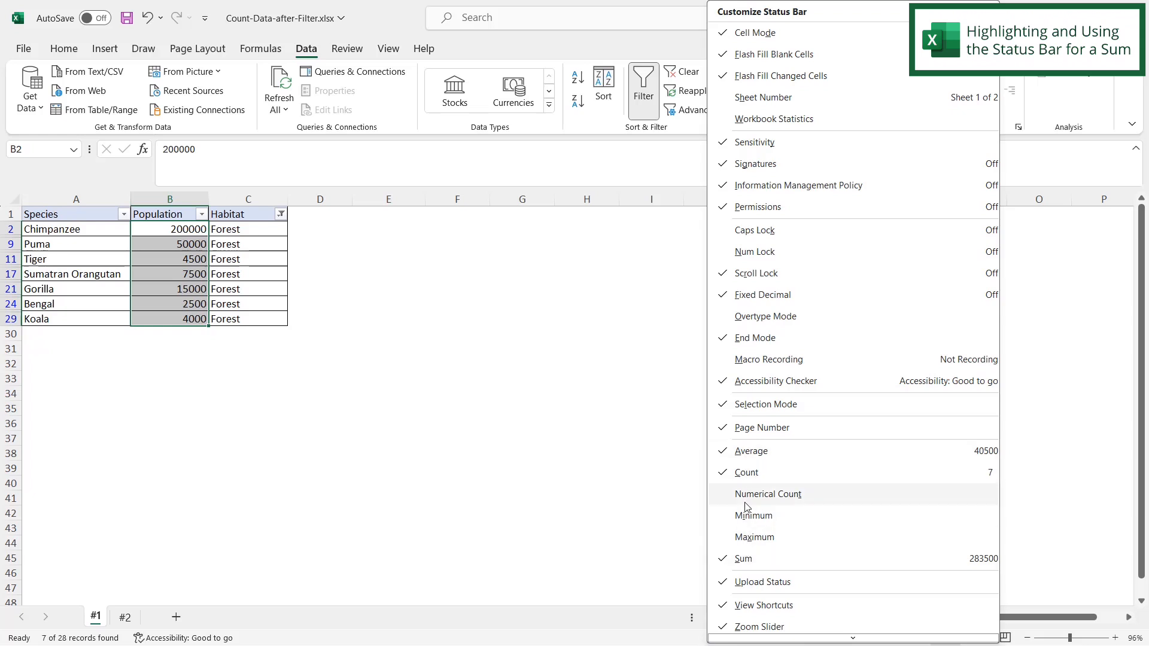
{"action": "mouse_move", "coordinate": [754, 531]}
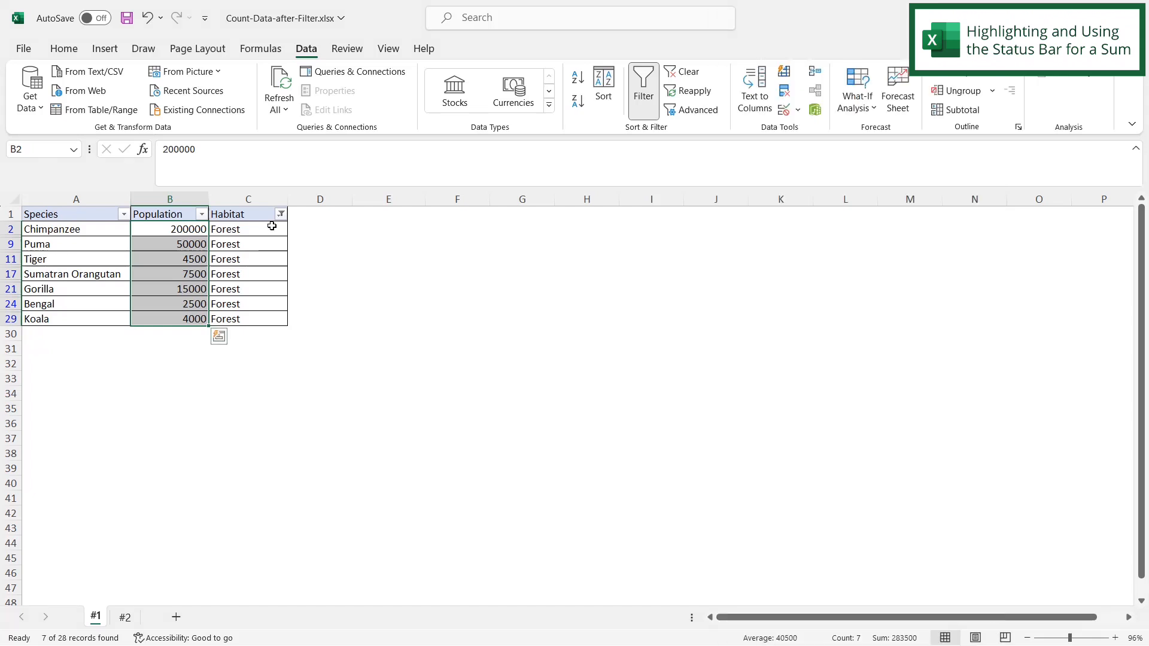
Switch the Habitat filter from Forest to Desert only, totaling 651560.
{"action": "left_click", "coordinate": [281, 214]}
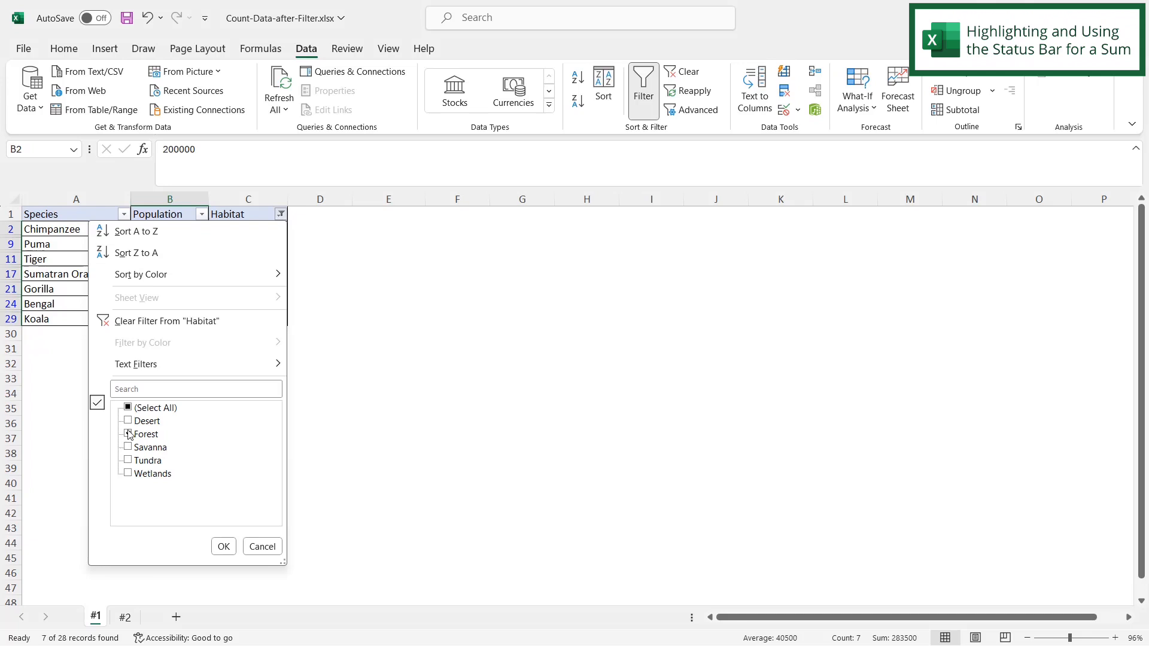
{"action": "left_click", "coordinate": [127, 421]}
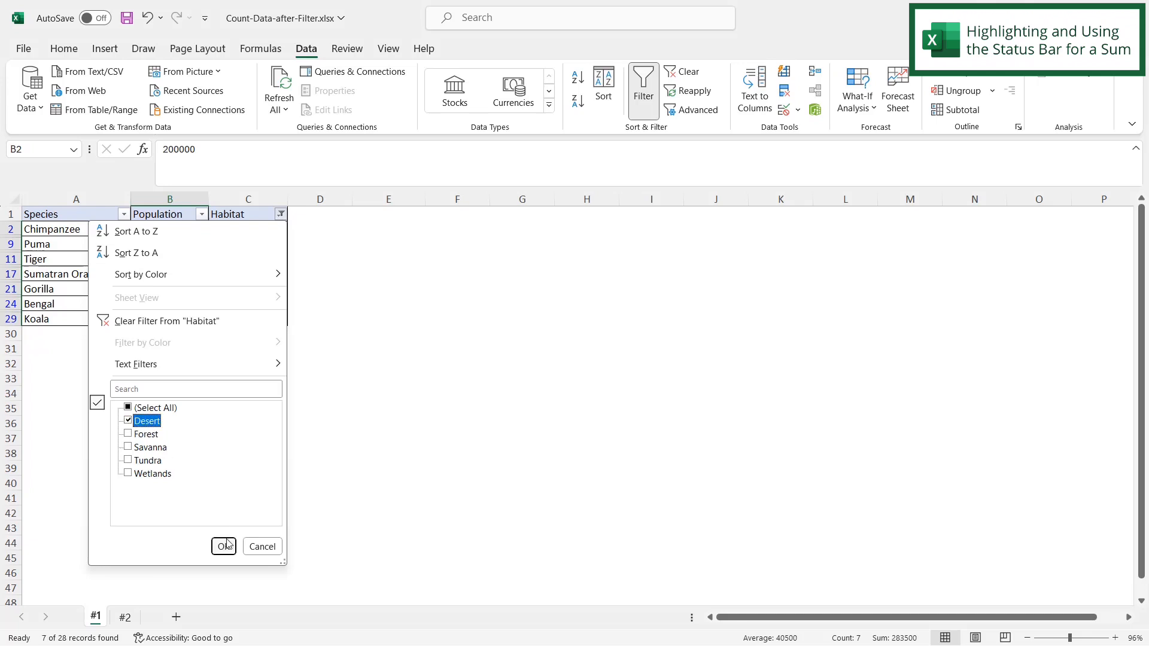
{"action": "left_click", "coordinate": [223, 546]}
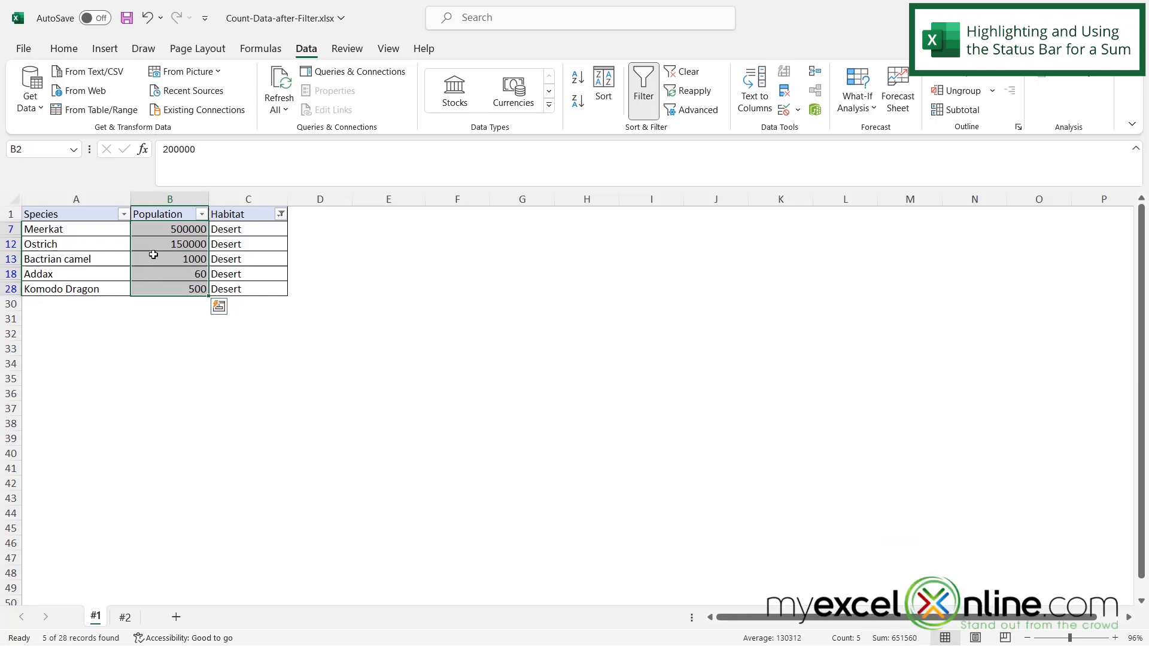
{"action": "mouse_move", "coordinate": [126, 241]}
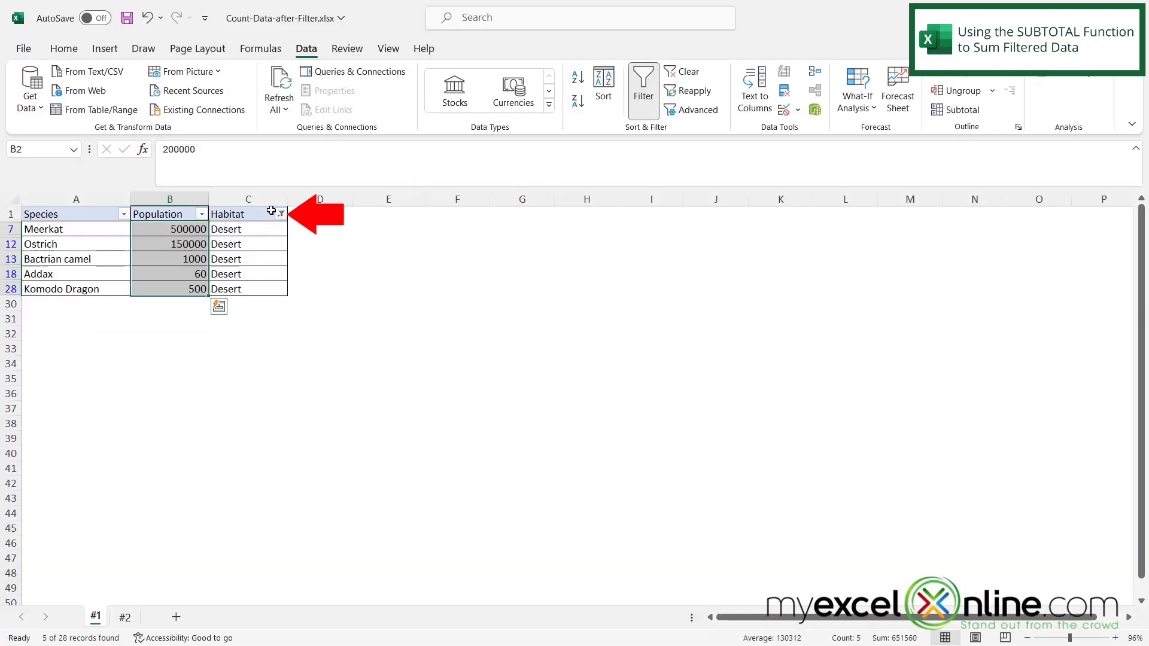
Clear the Habitat filter so every species row shows again.
{"action": "left_click", "coordinate": [280, 213]}
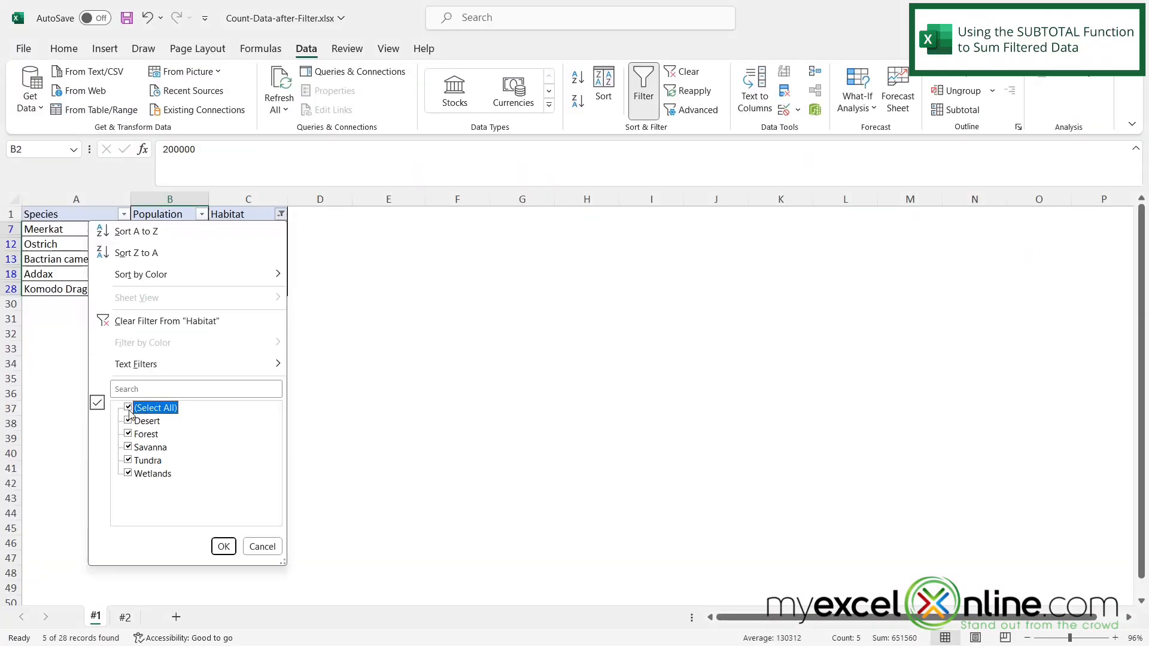
{"action": "left_click", "coordinate": [223, 546]}
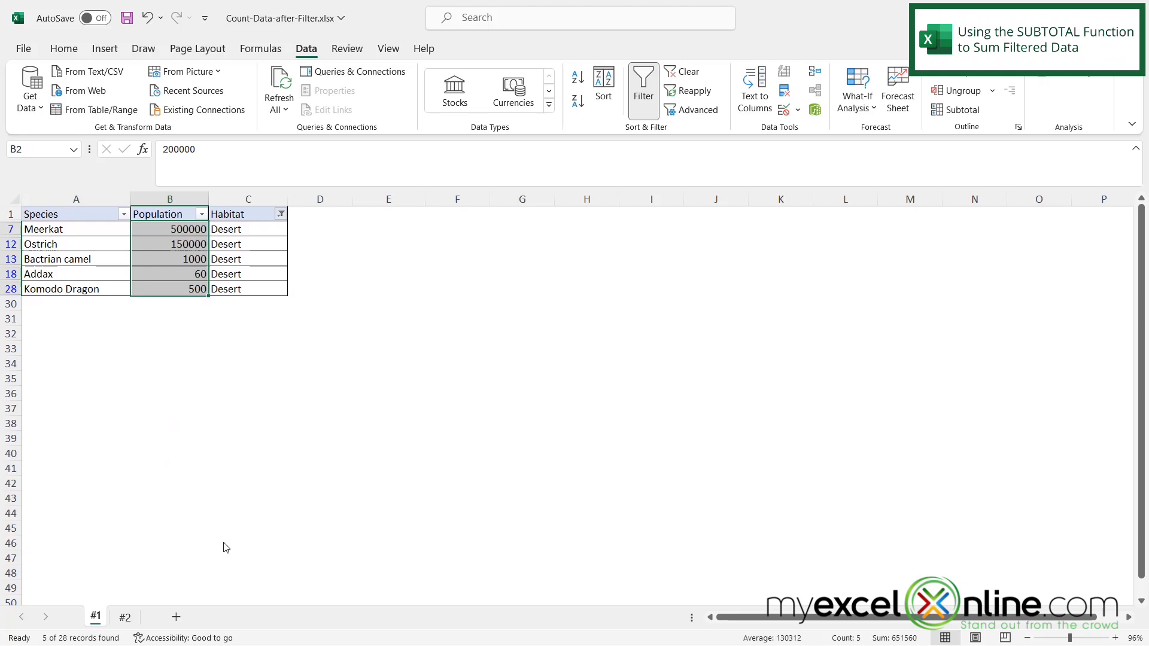
{"action": "left_click", "coordinate": [679, 72]}
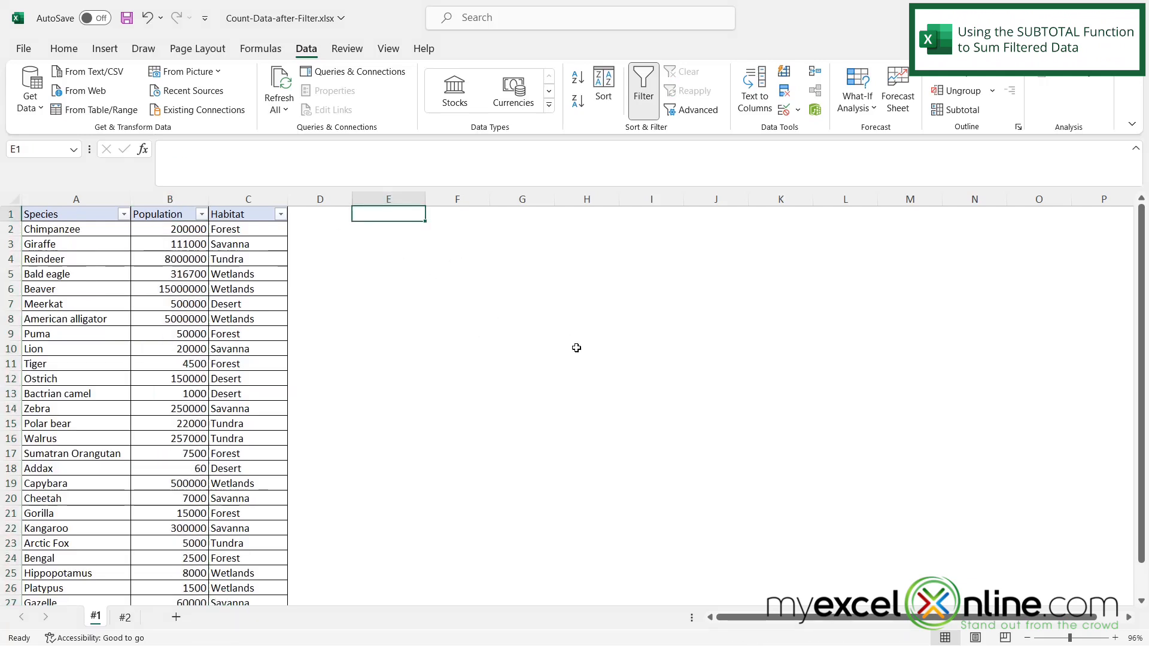
{"action": "mouse_move", "coordinate": [585, 330]}
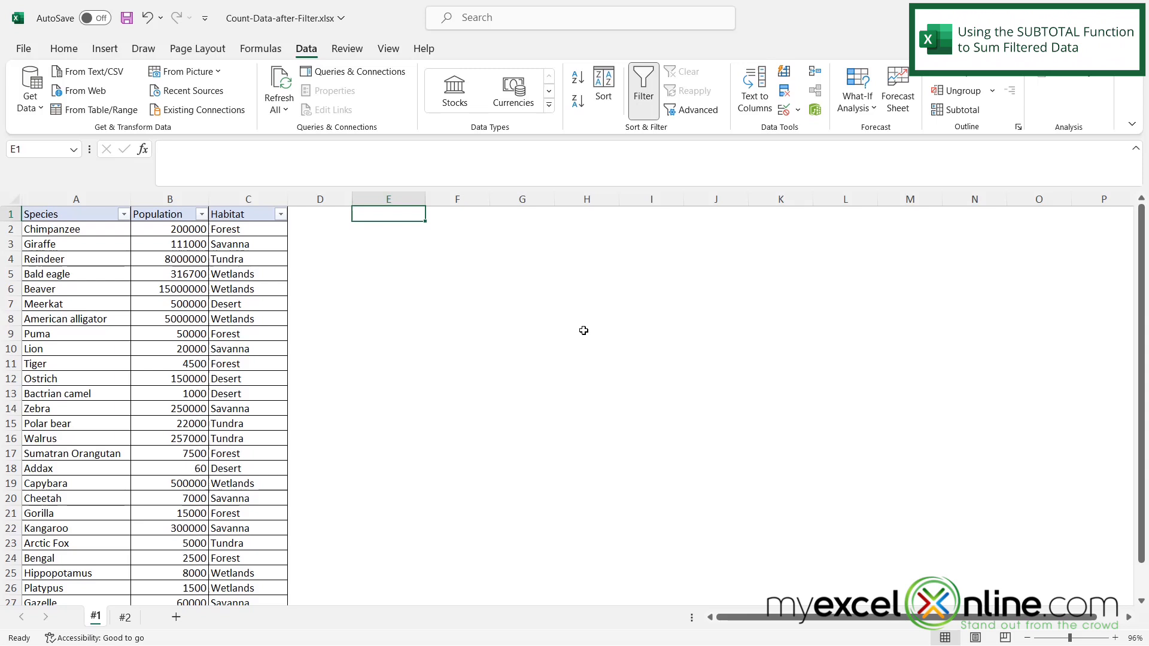
Enter =SUBTOTAL(109, Population column) in E1, returning 30793260 for all rows.
{"action": "type", "text": "=s"}
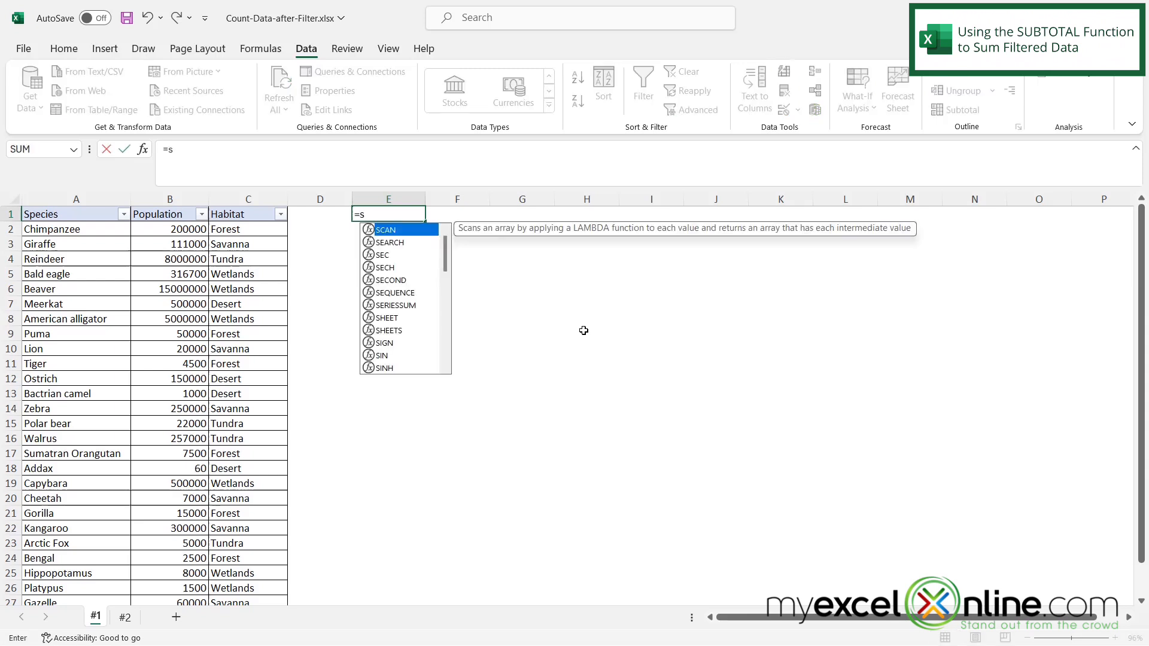
{"action": "type", "text": "ubtotal"}
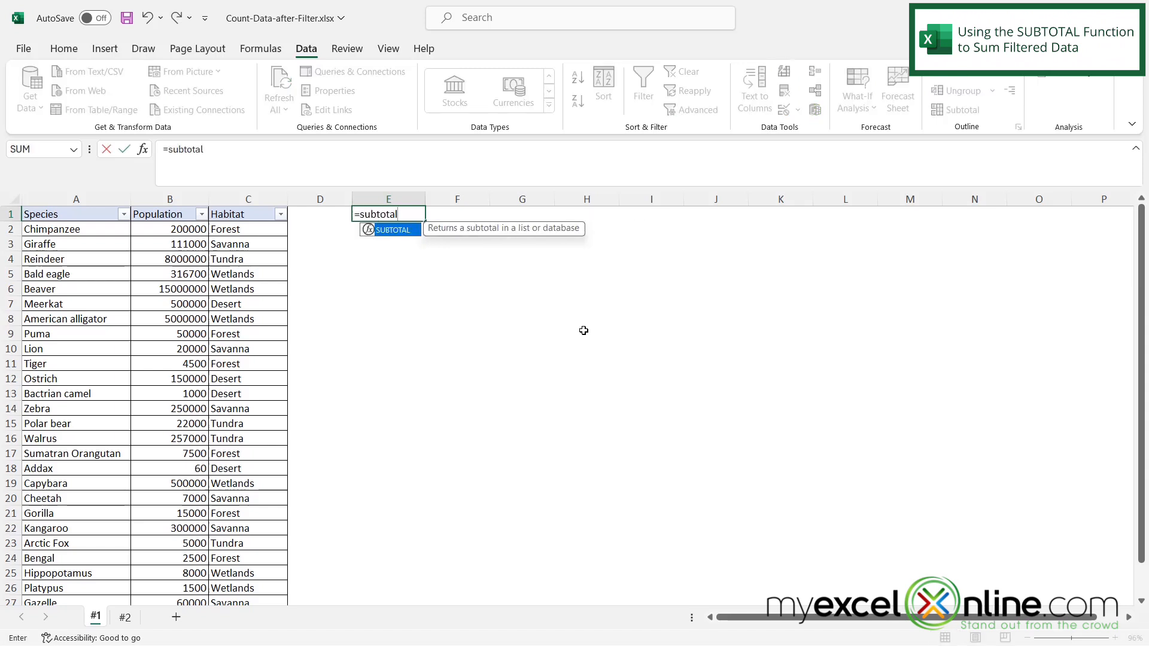
{"action": "type", "text": "("}
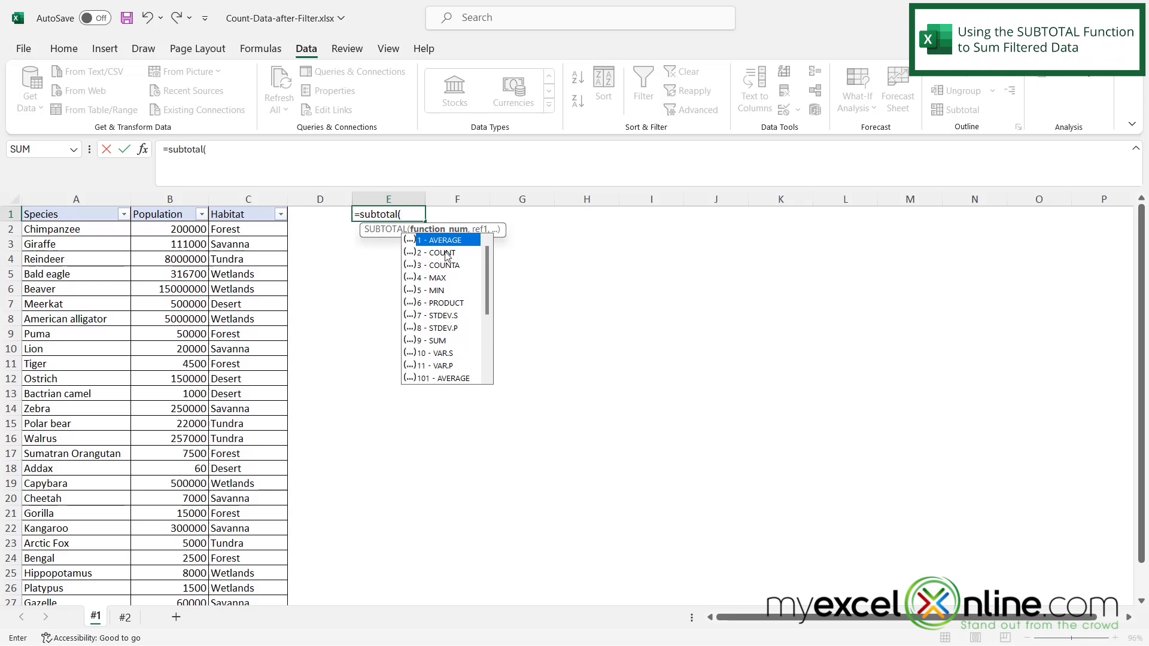
{"action": "mouse_move", "coordinate": [443, 370]}
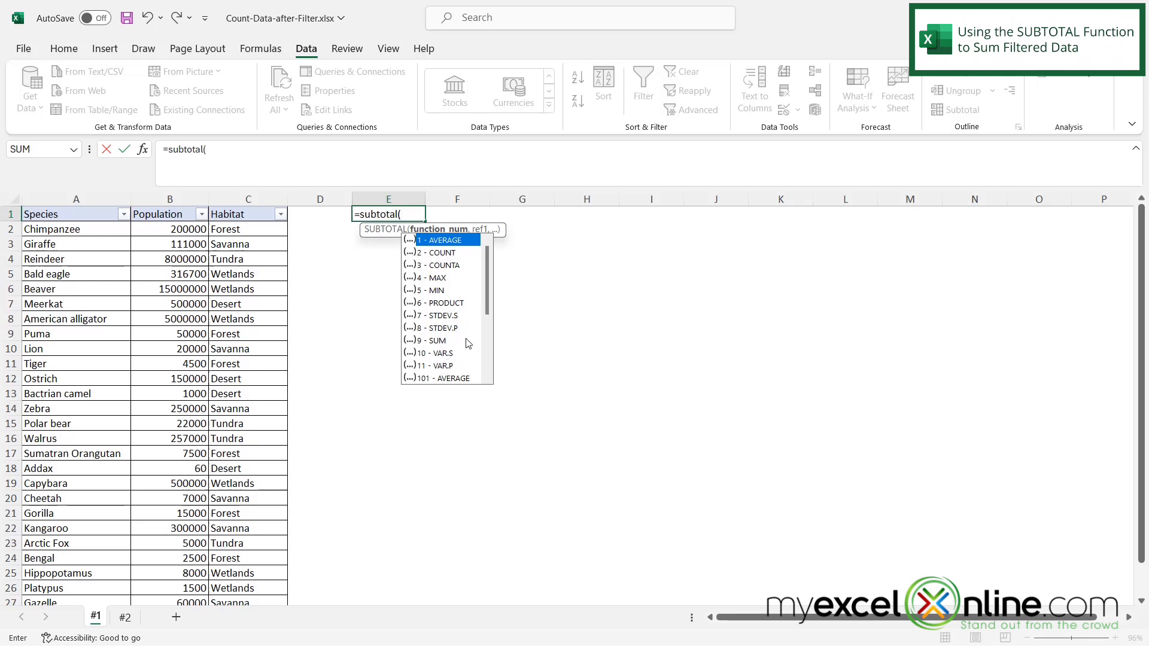
{"action": "scroll", "scroll_direction": "down", "scroll_amount": 3}
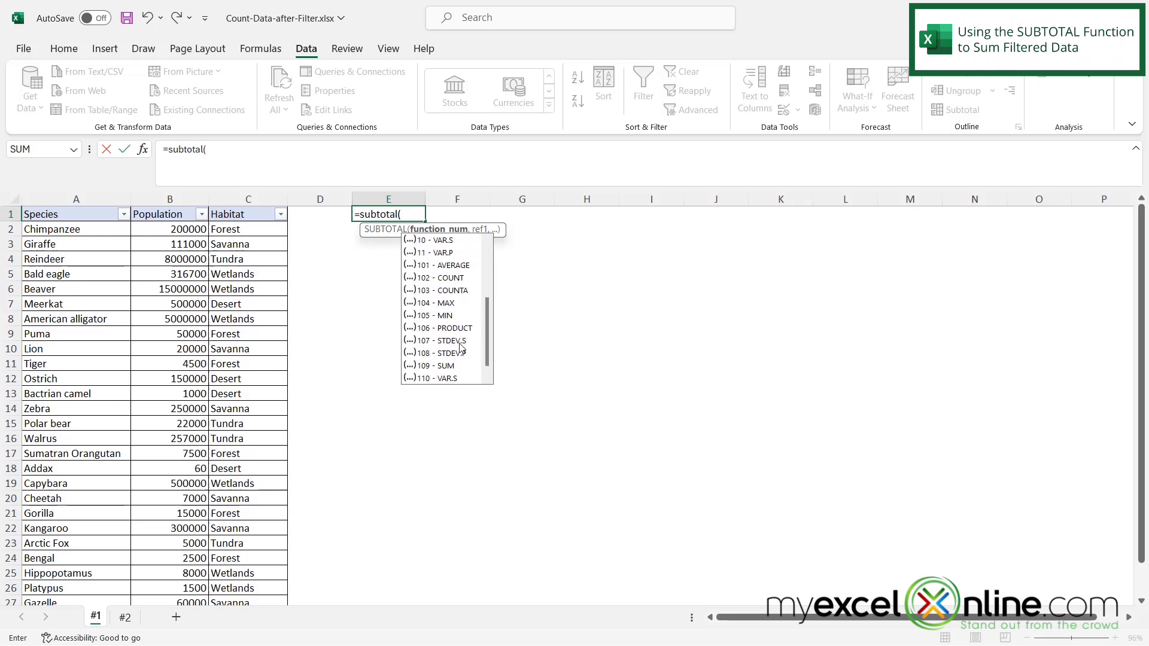
{"action": "mouse_move", "coordinate": [450, 374]}
{"action": "type", "text": "109"}
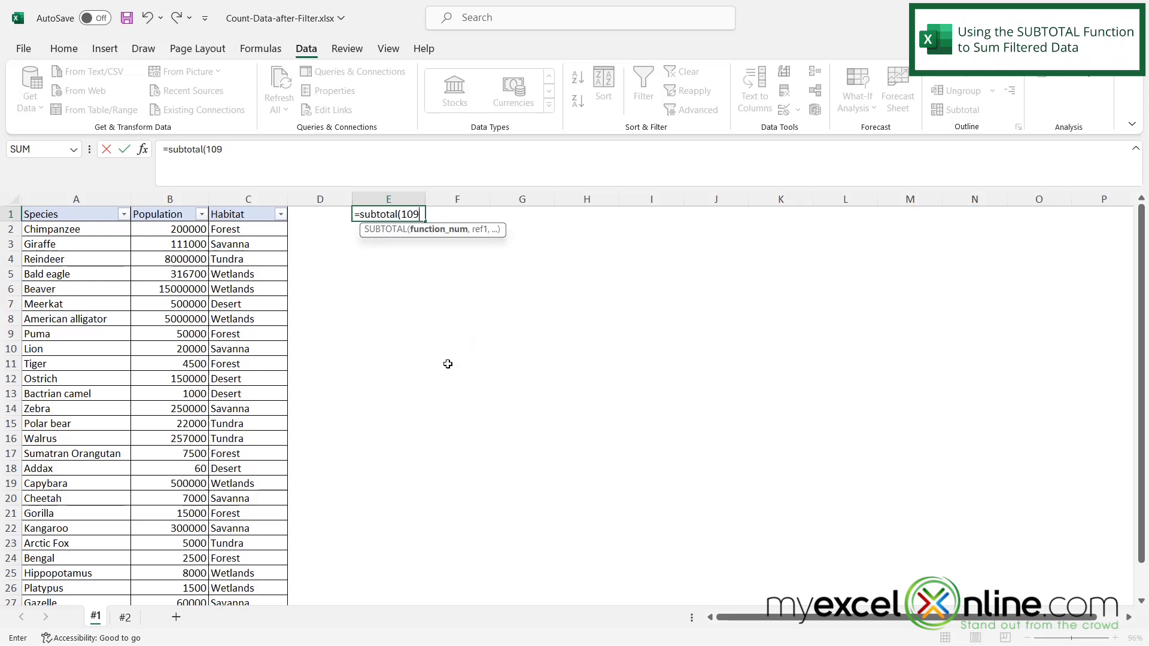
{"action": "type", "text": ","}
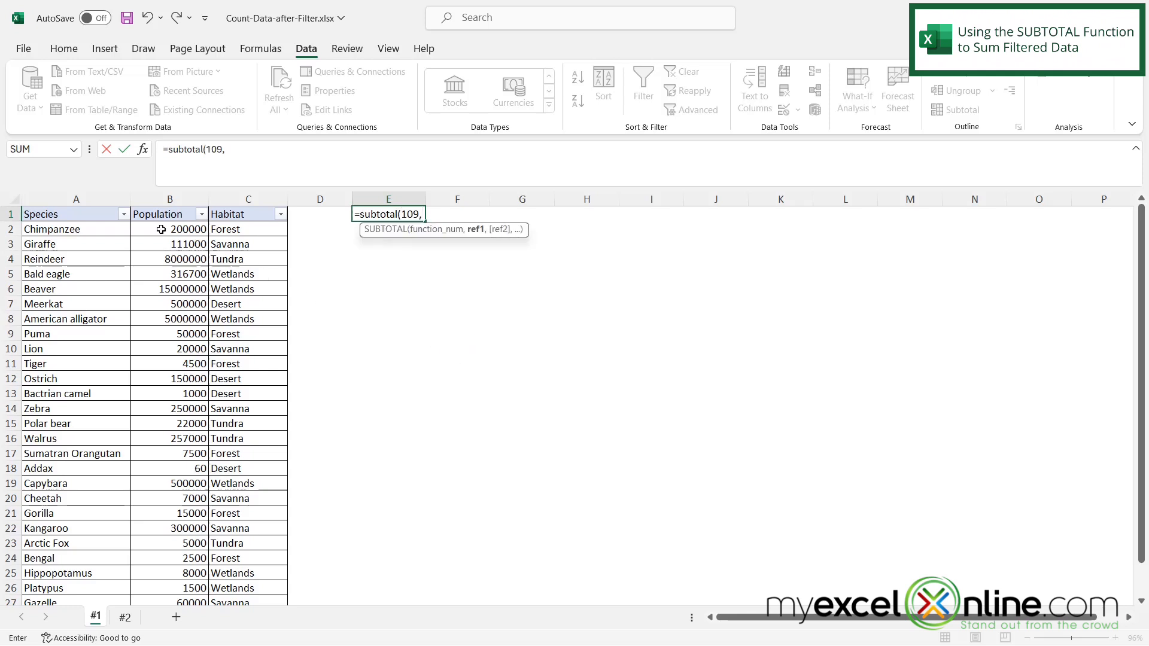
{"action": "left_click_drag", "start_coordinate": [168, 228], "coordinate": [169, 438]}
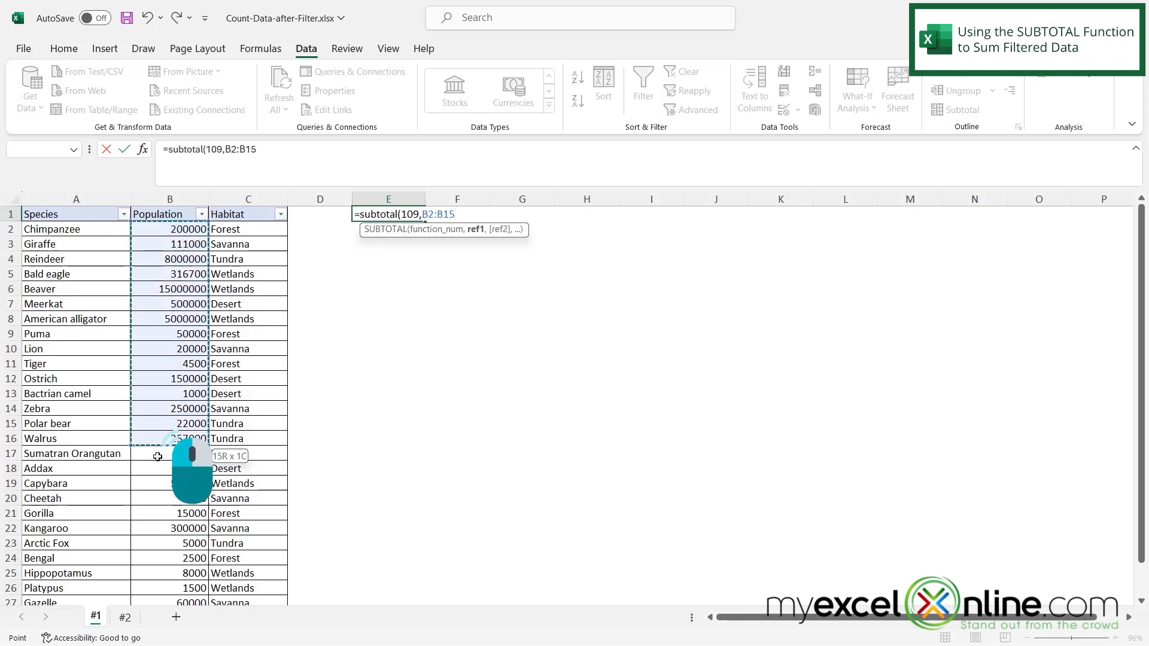
{"action": "left_click_drag", "start_coordinate": [169, 438], "coordinate": [146, 573]}
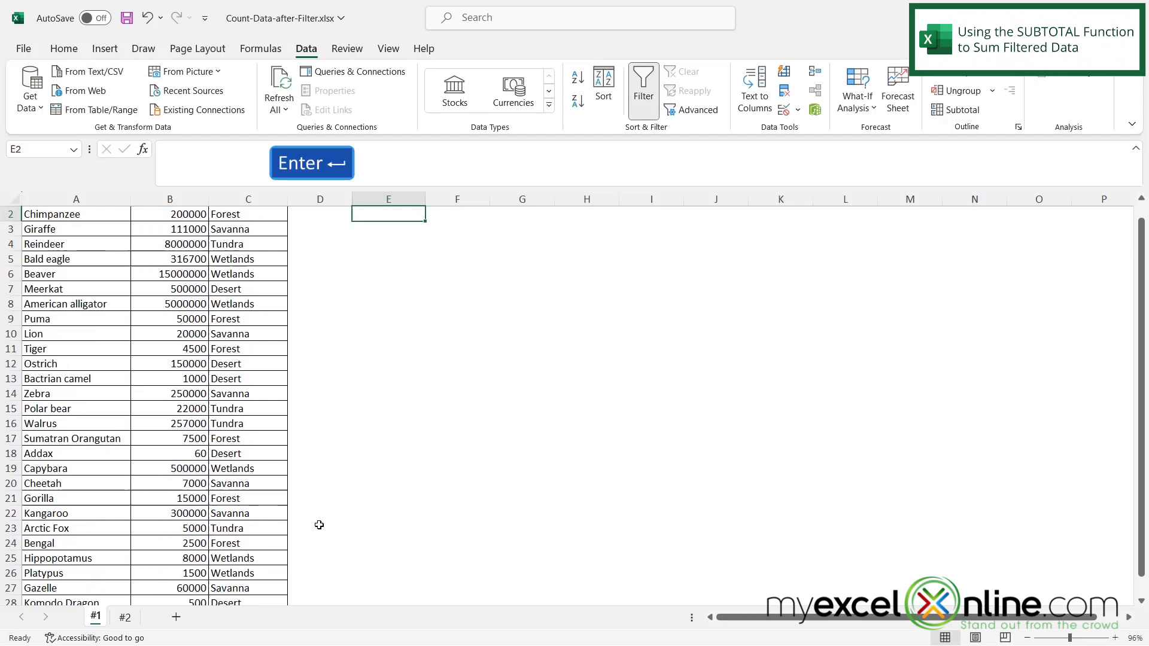
{"action": "key", "text": "Enter"}
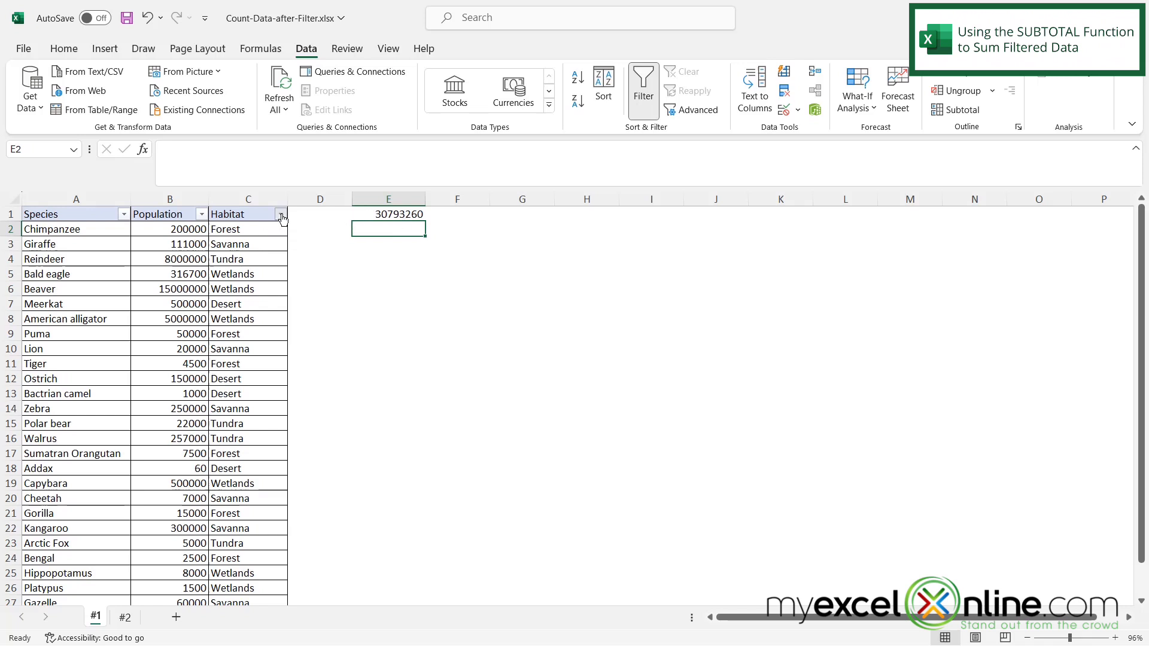
Filter Habitat to Forest only so the SUBTOTAL in E1 drops to 283500.
{"action": "left_click", "coordinate": [280, 213]}
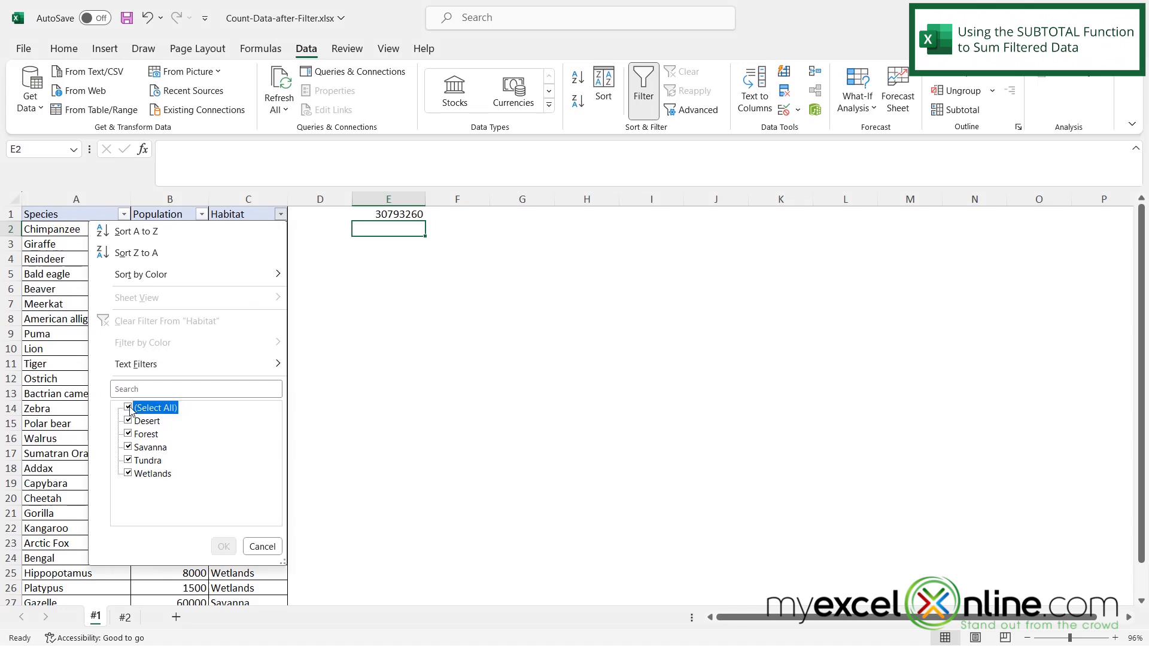
{"action": "left_click", "coordinate": [126, 407]}
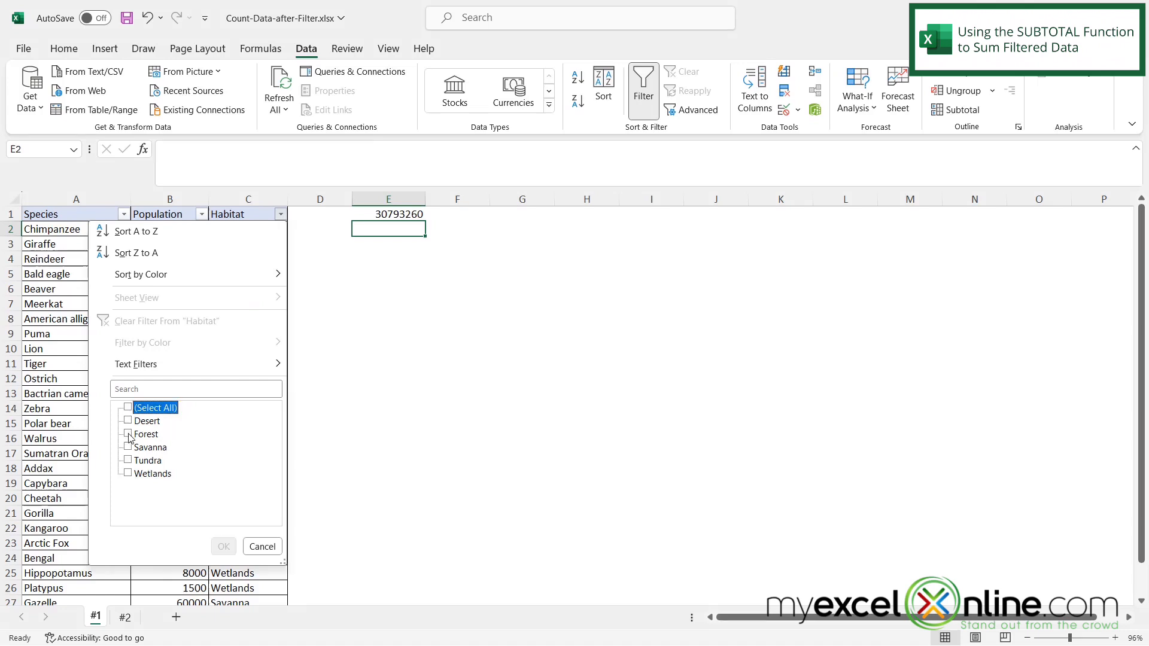
{"action": "left_click", "coordinate": [126, 434]}
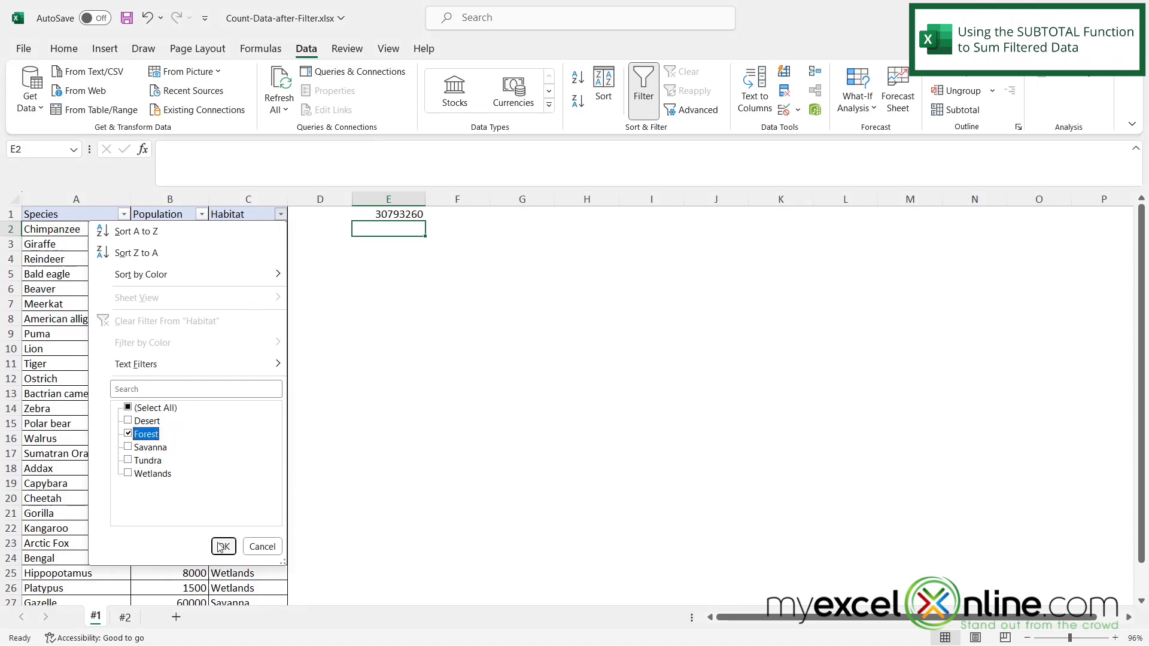
{"action": "left_click", "coordinate": [222, 546]}
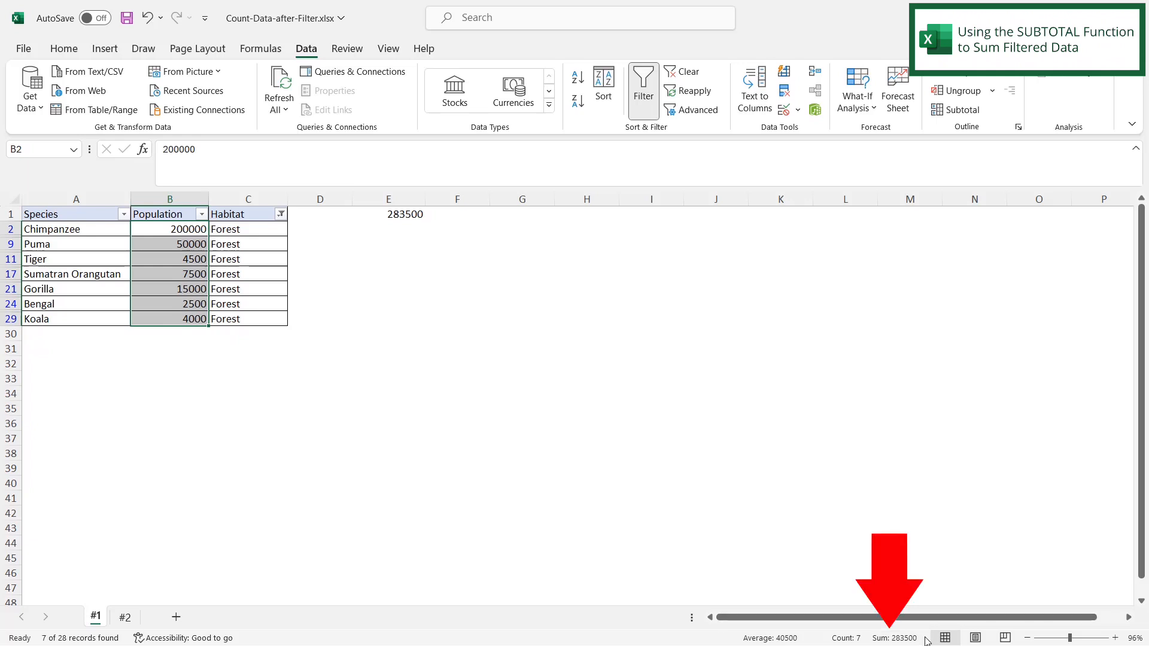
Filter Habitat to Desert only so the SUBTOTAL in E1 reads 651560.
{"action": "left_click", "coordinate": [280, 213]}
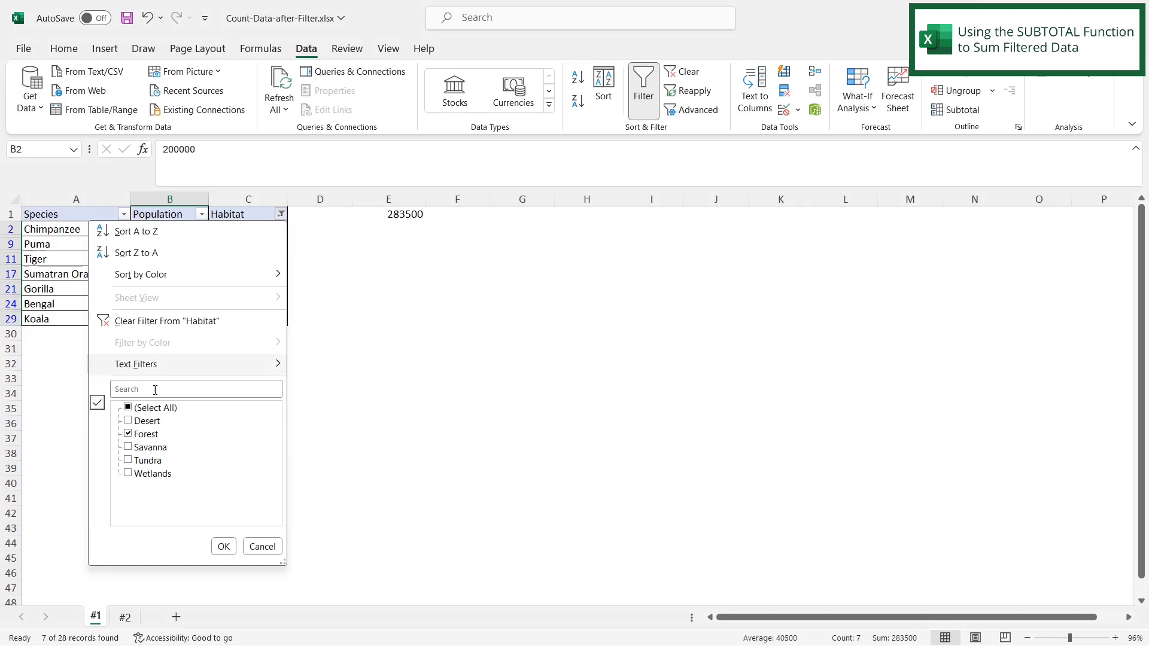
{"action": "left_click", "coordinate": [127, 422]}
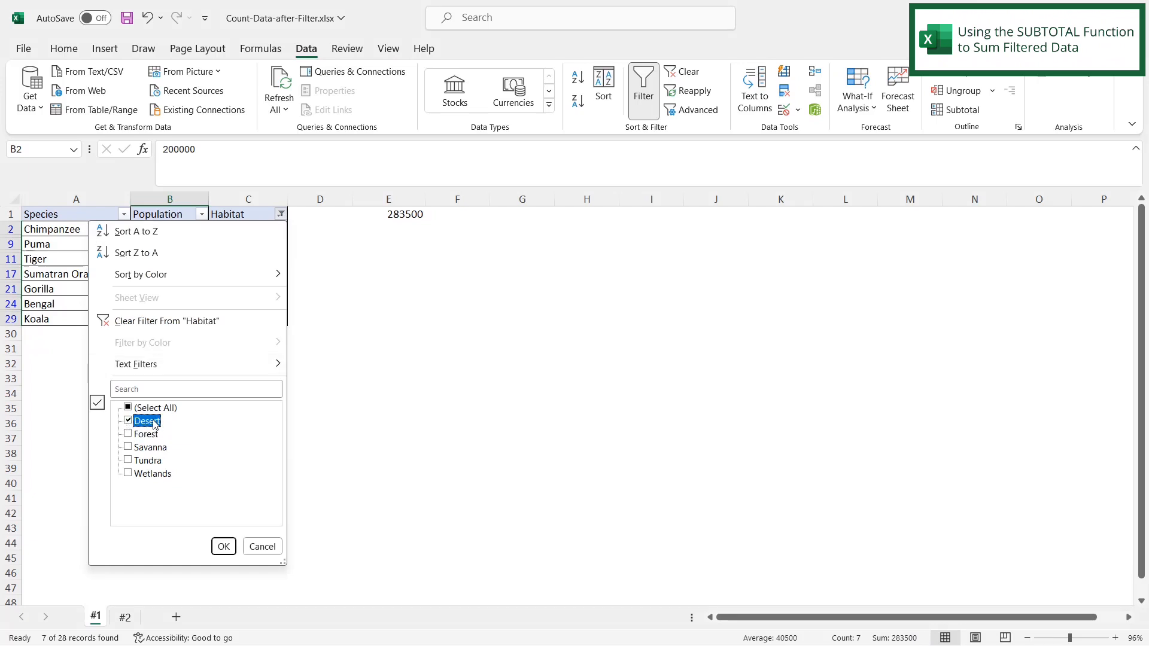
{"action": "left_click", "coordinate": [223, 546]}
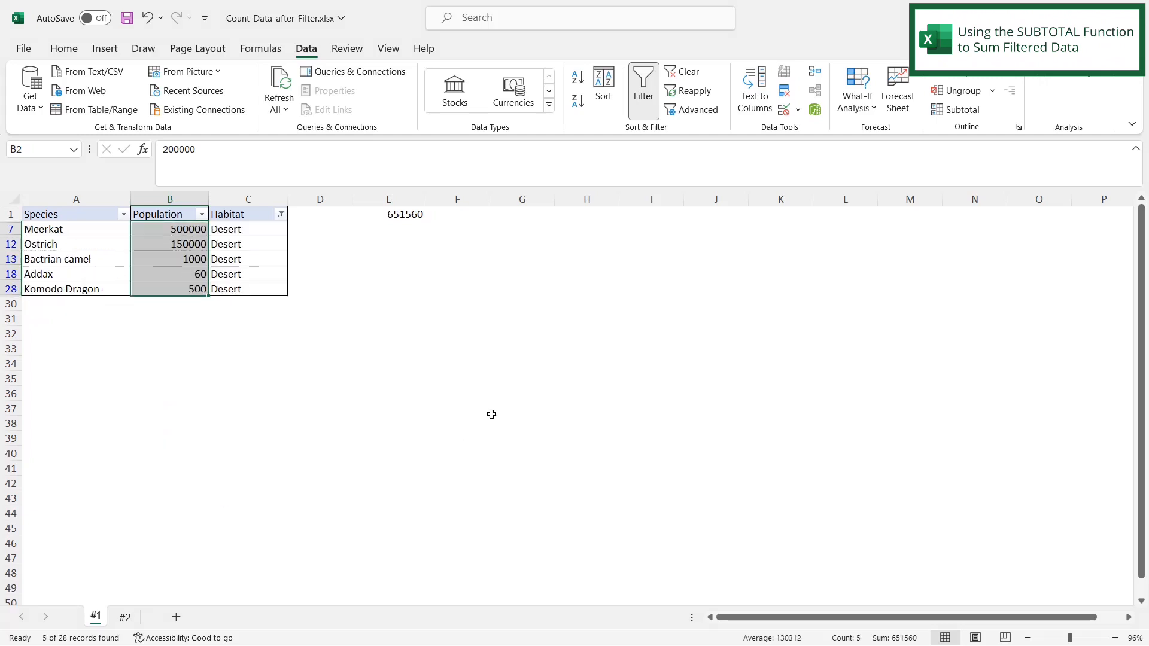
{"action": "mouse_move", "coordinate": [757, 460]}
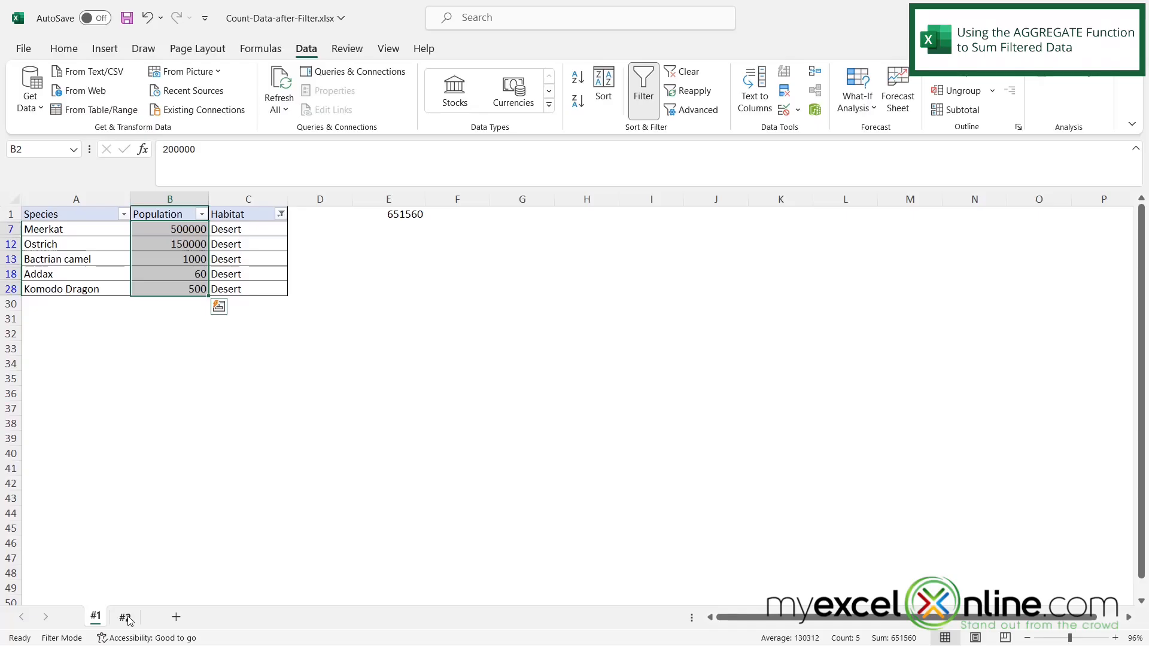
On sheet #2, start =aggregate( in E1 to bring up the function-number list.
{"action": "left_click", "coordinate": [122, 616]}
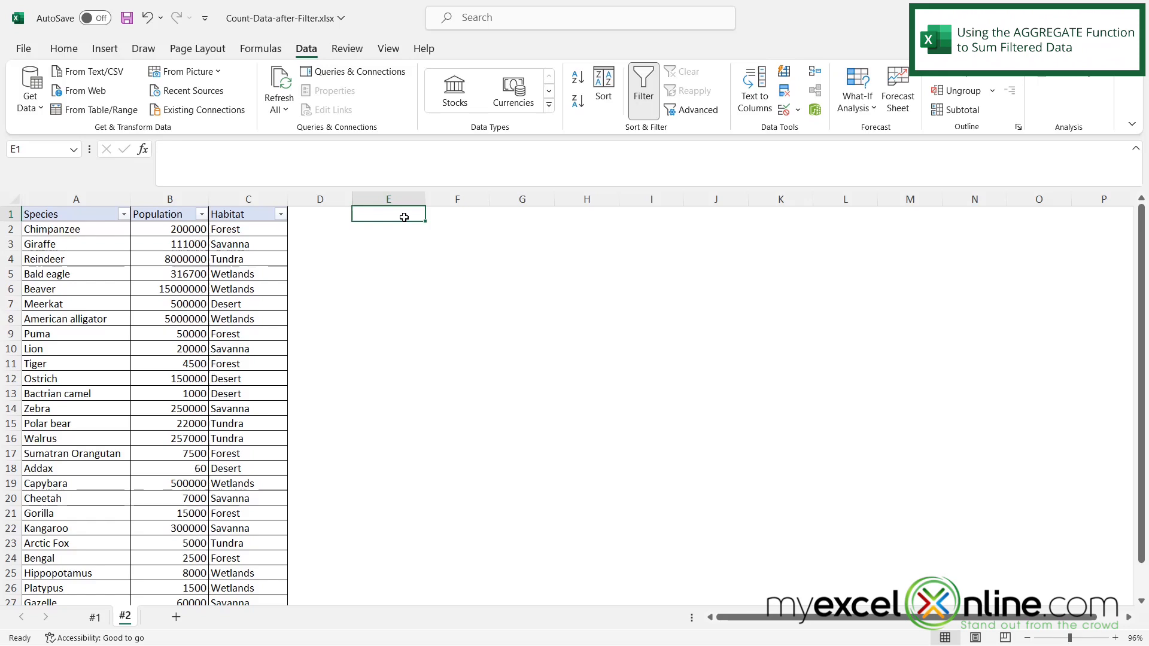
{"action": "type", "text": "="}
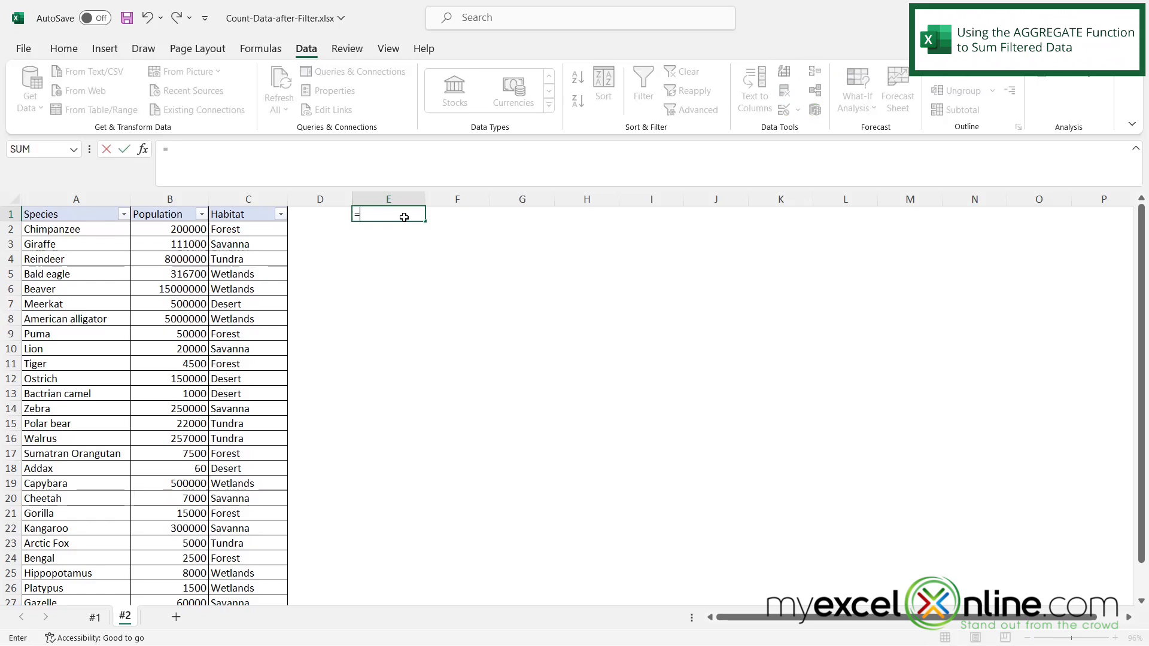
{"action": "type", "text": "agg"}
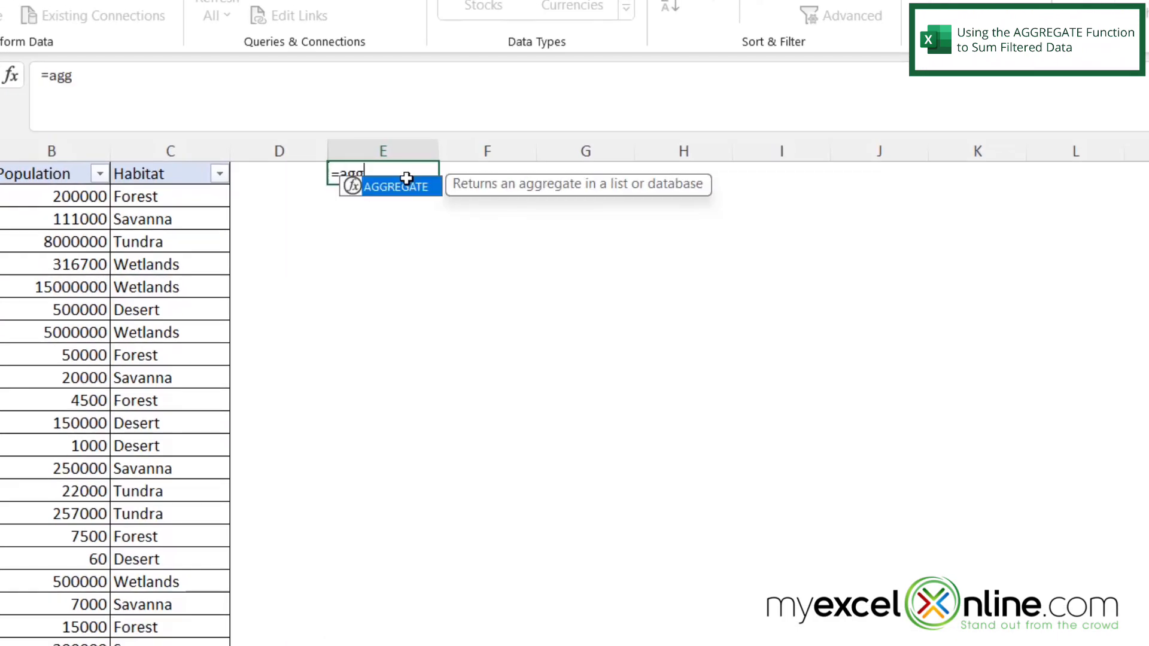
{"action": "type", "text": "regate"}
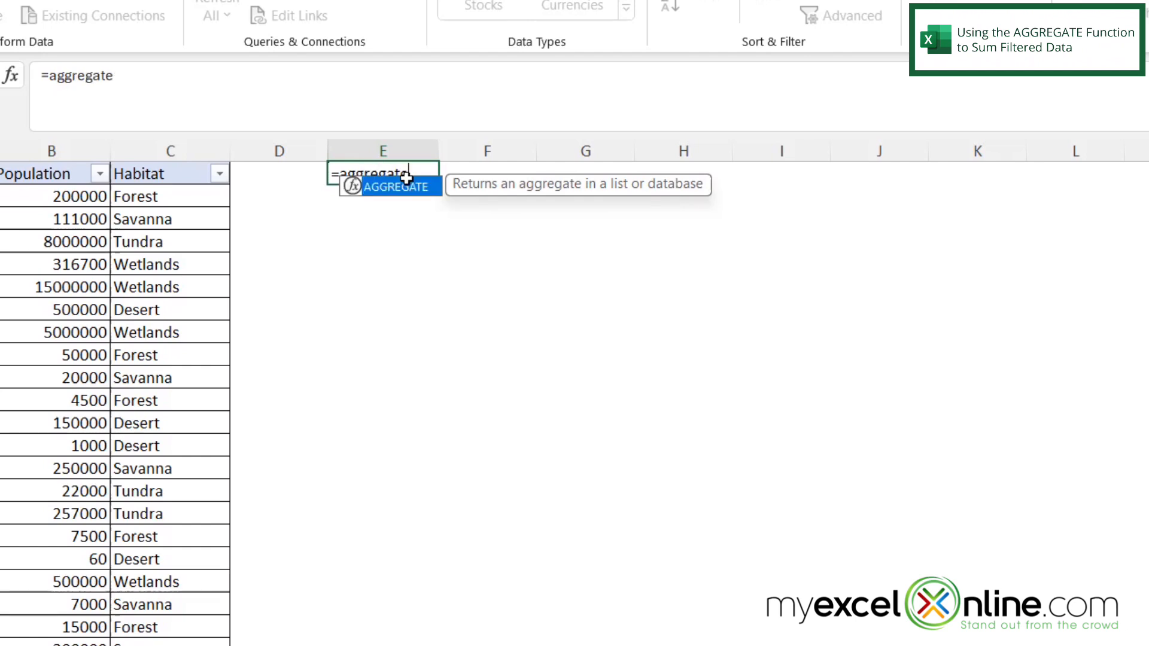
{"action": "type", "text": "("}
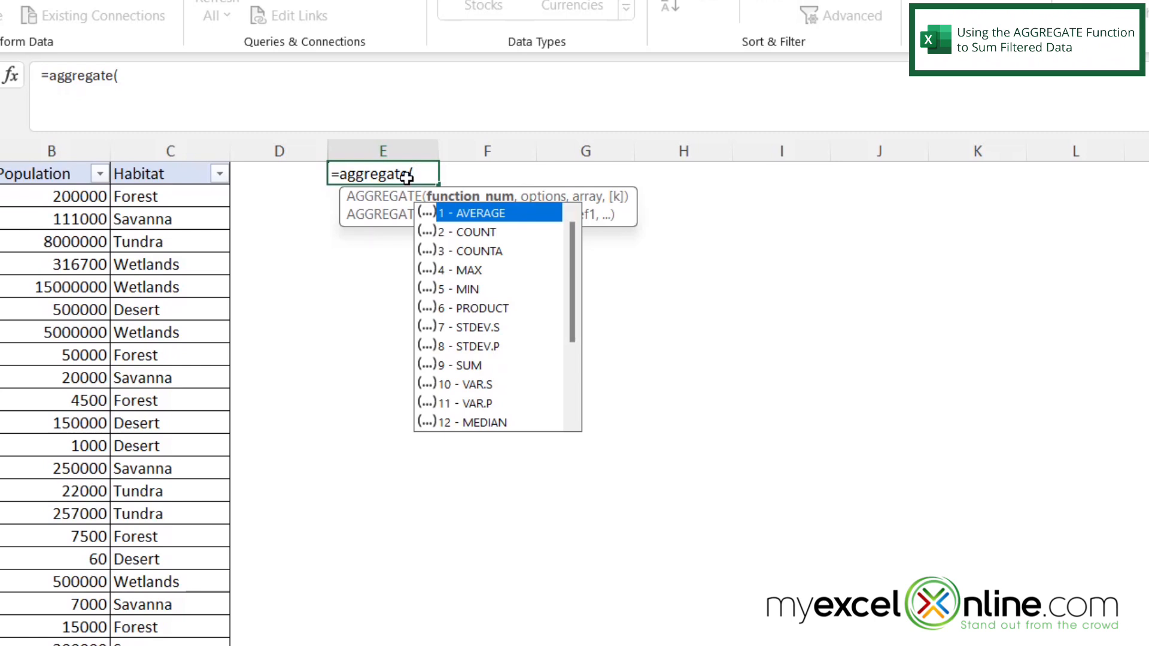
{"action": "mouse_move", "coordinate": [478, 349]}
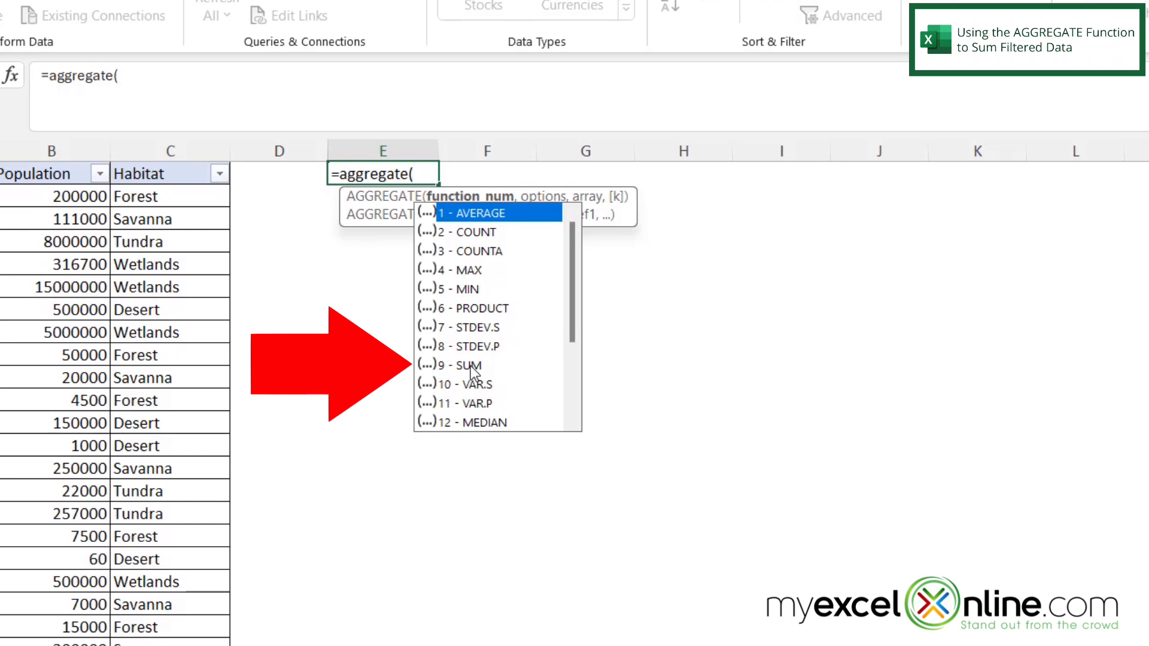
Set AGGREGATE to 9 (SUM) with option 5 to ignore hidden rows: =aggregate(9,5,.
{"action": "left_click", "coordinate": [467, 367]}
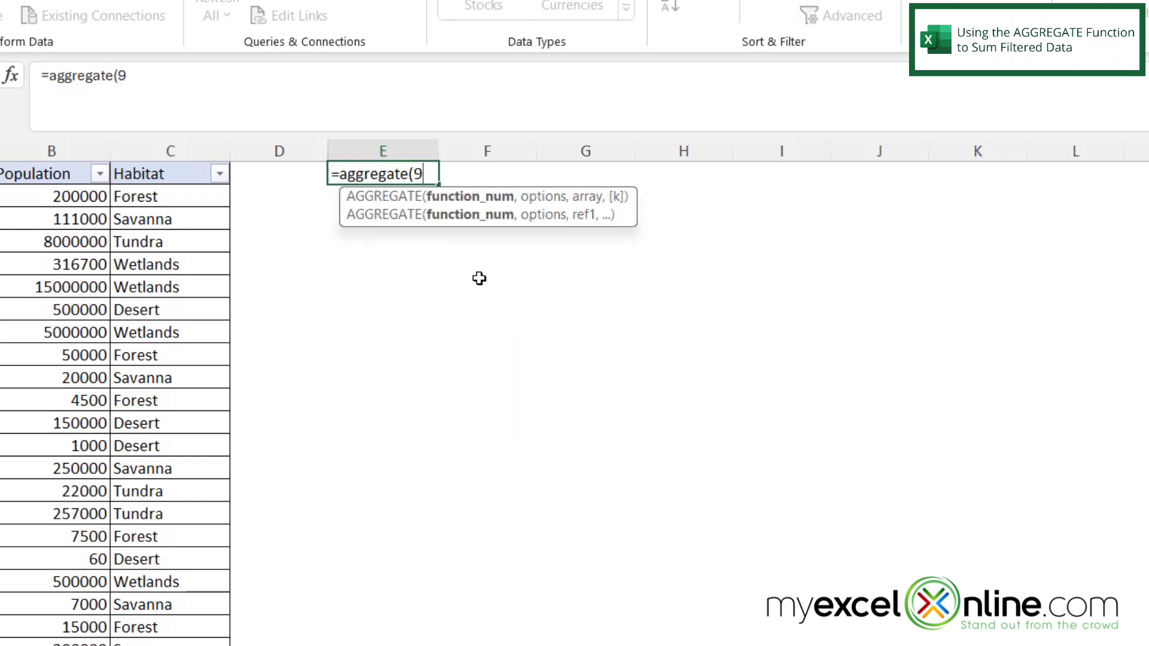
{"action": "type", "text": ","}
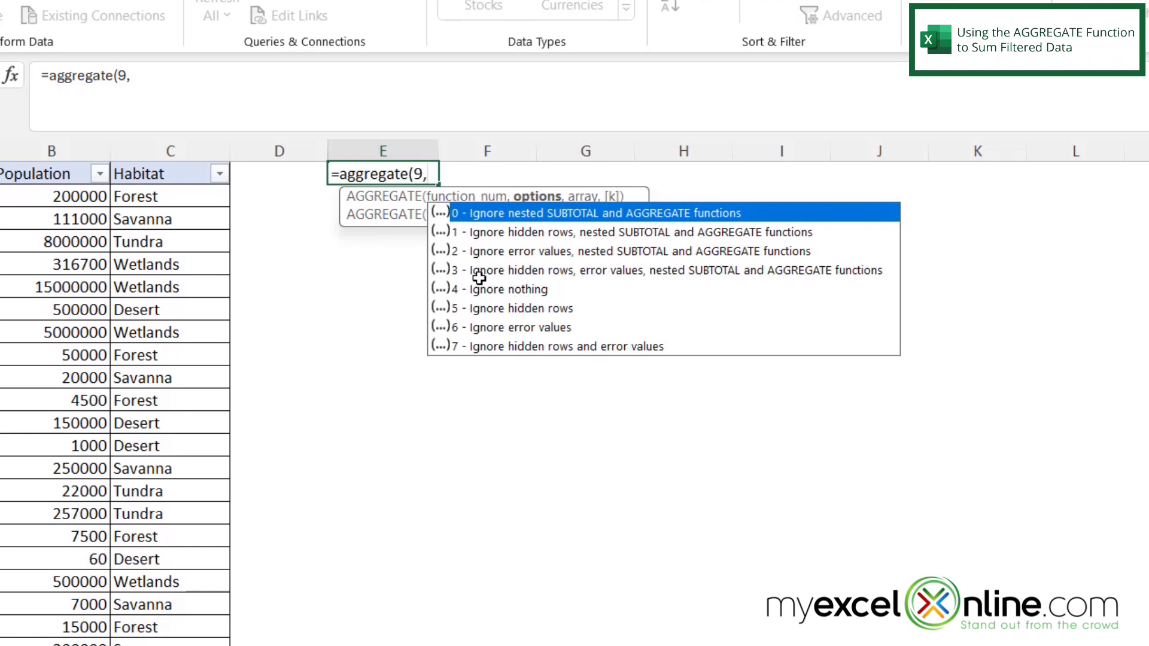
{"action": "mouse_move", "coordinate": [555, 285]}
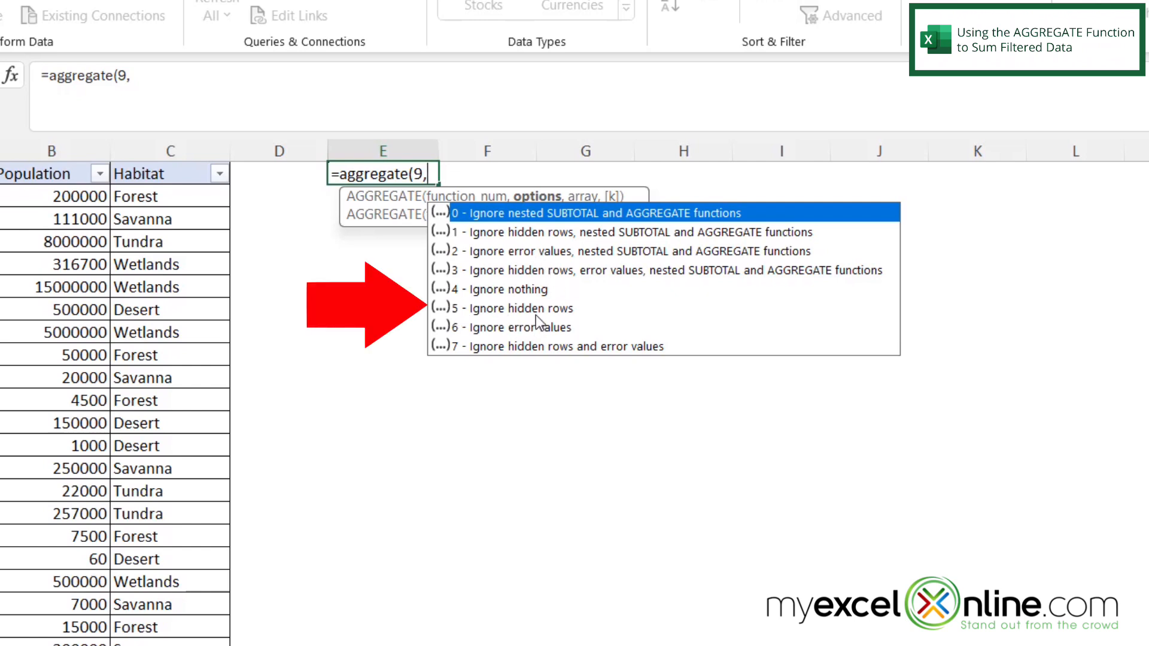
{"action": "mouse_move", "coordinate": [546, 315]}
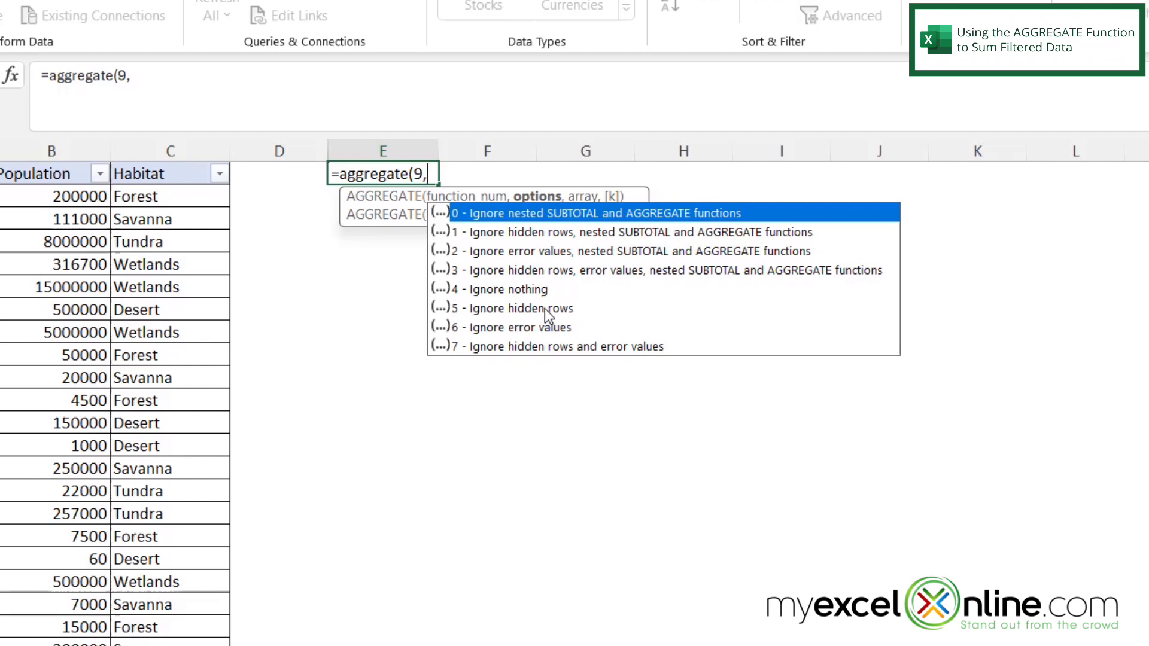
{"action": "type", "text": "5"}
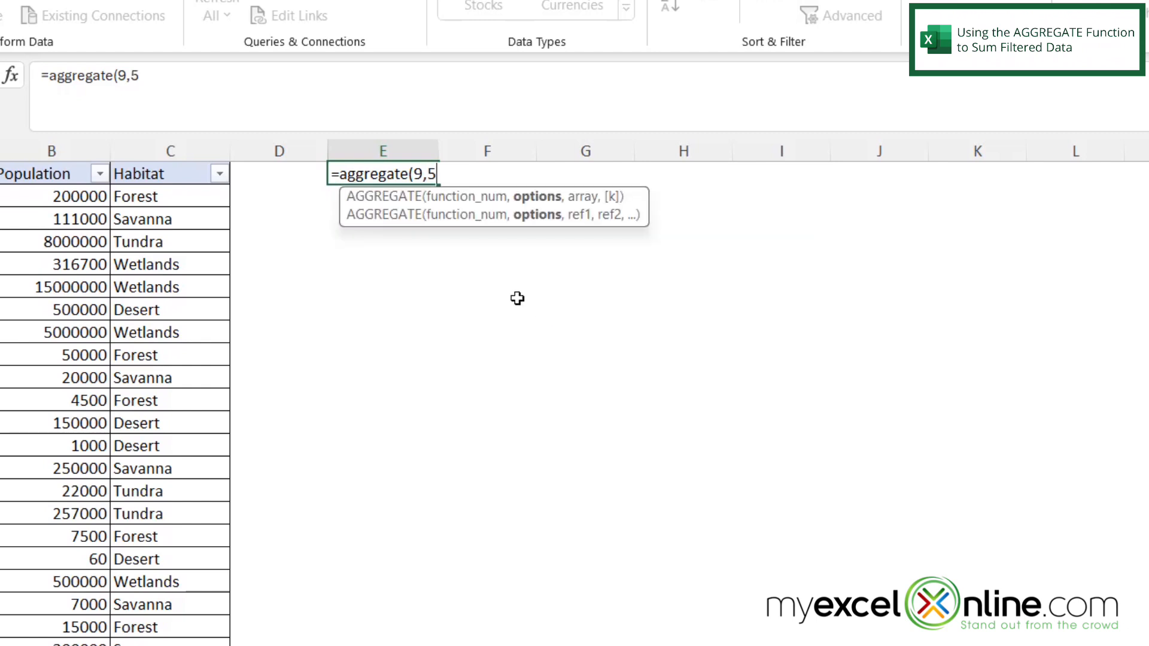
{"action": "type", "text": ","}
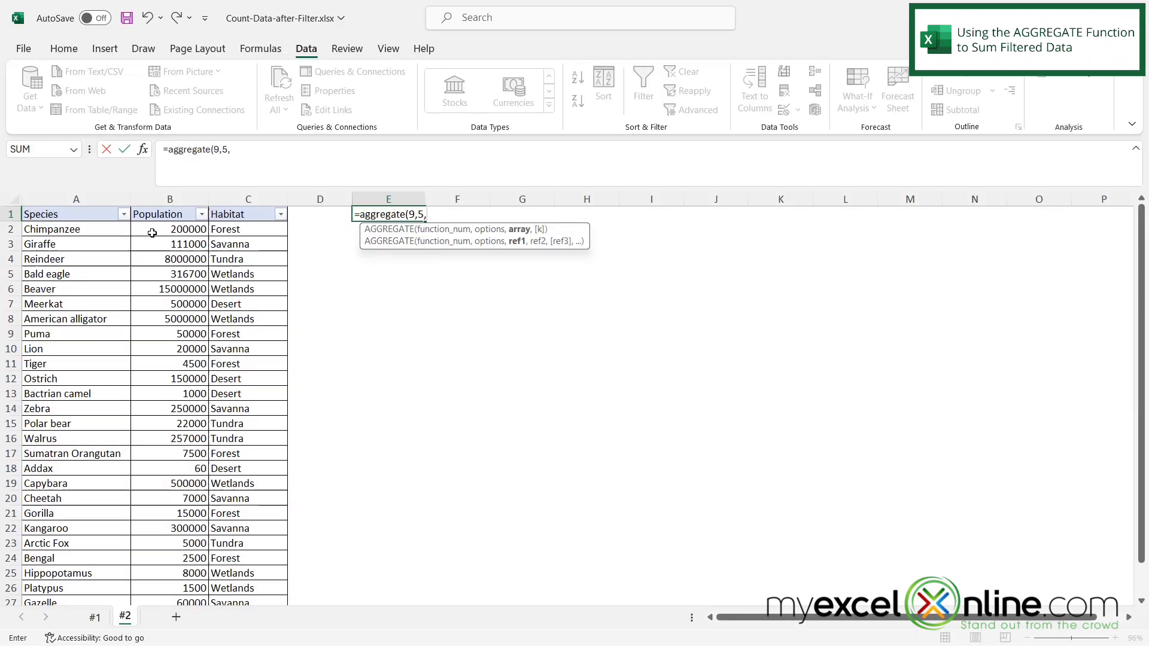
Complete =AGGREGATE(9,5,B2:B29) over the Population values, returning 30793260.
{"action": "left_click_drag", "start_coordinate": [169, 228], "coordinate": [169, 483]}
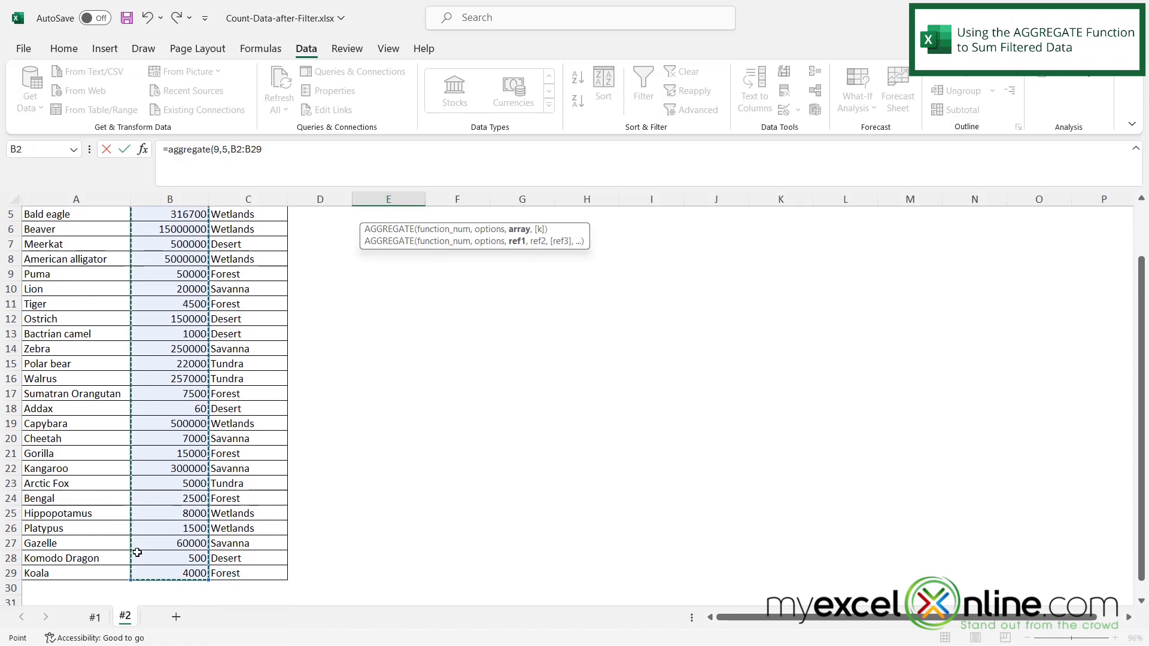
{"action": "key", "text": "Enter"}
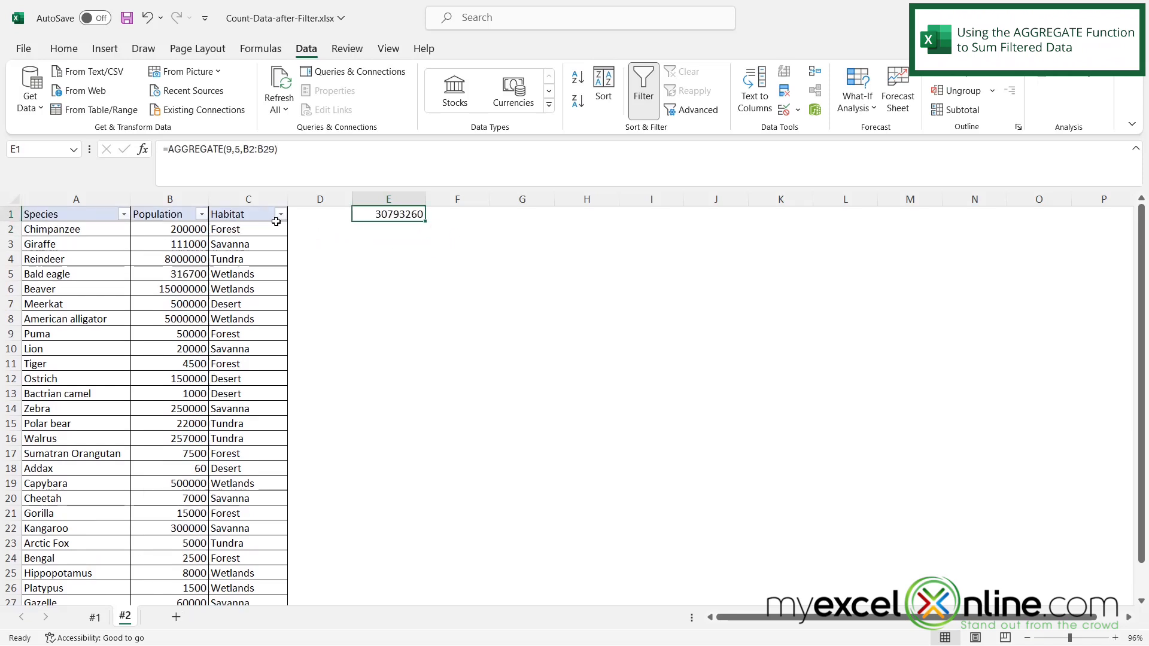
Filter Habitat on sheet #2 to Forest only.
{"action": "left_click", "coordinate": [282, 213]}
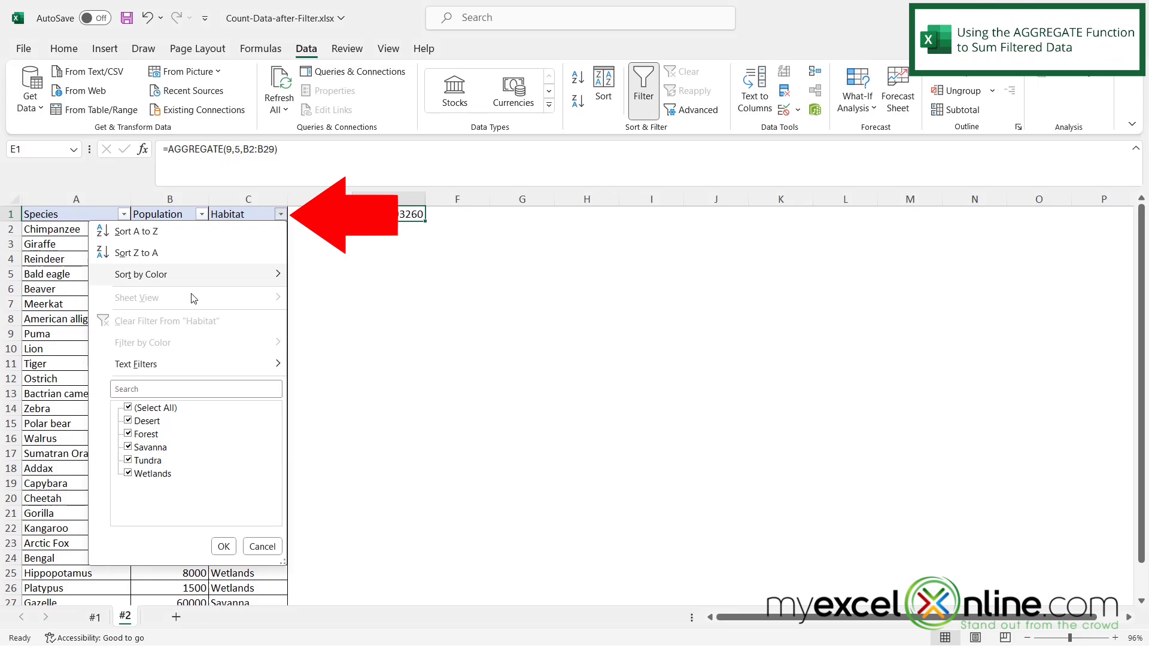
{"action": "left_click", "coordinate": [126, 407]}
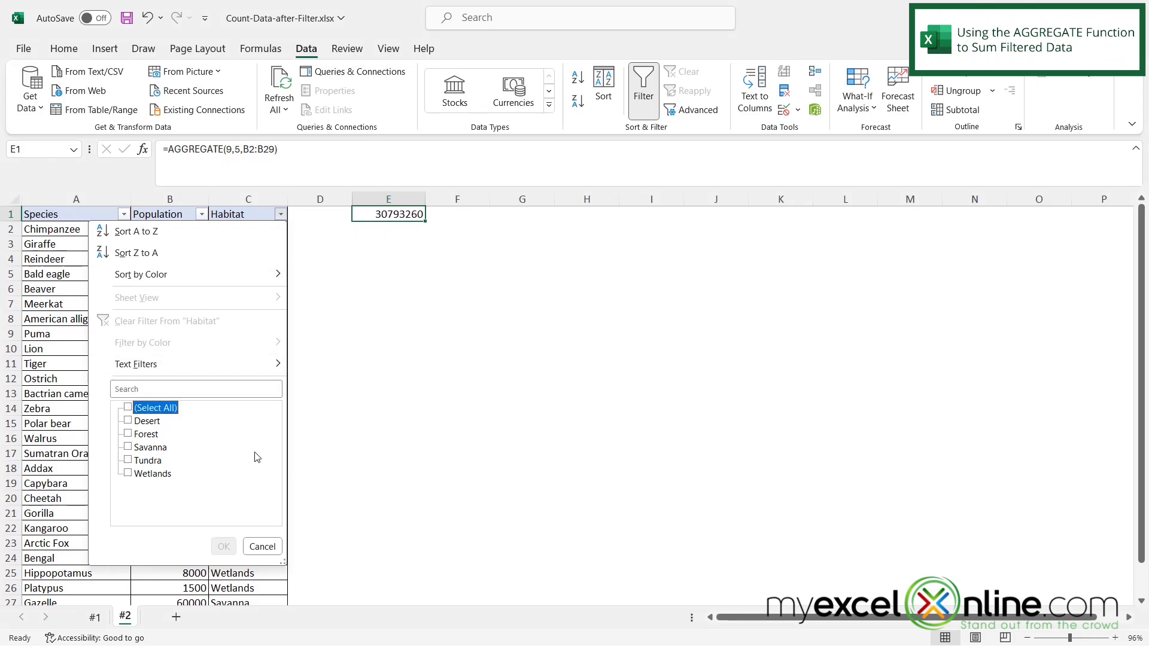
{"action": "left_click", "coordinate": [127, 434]}
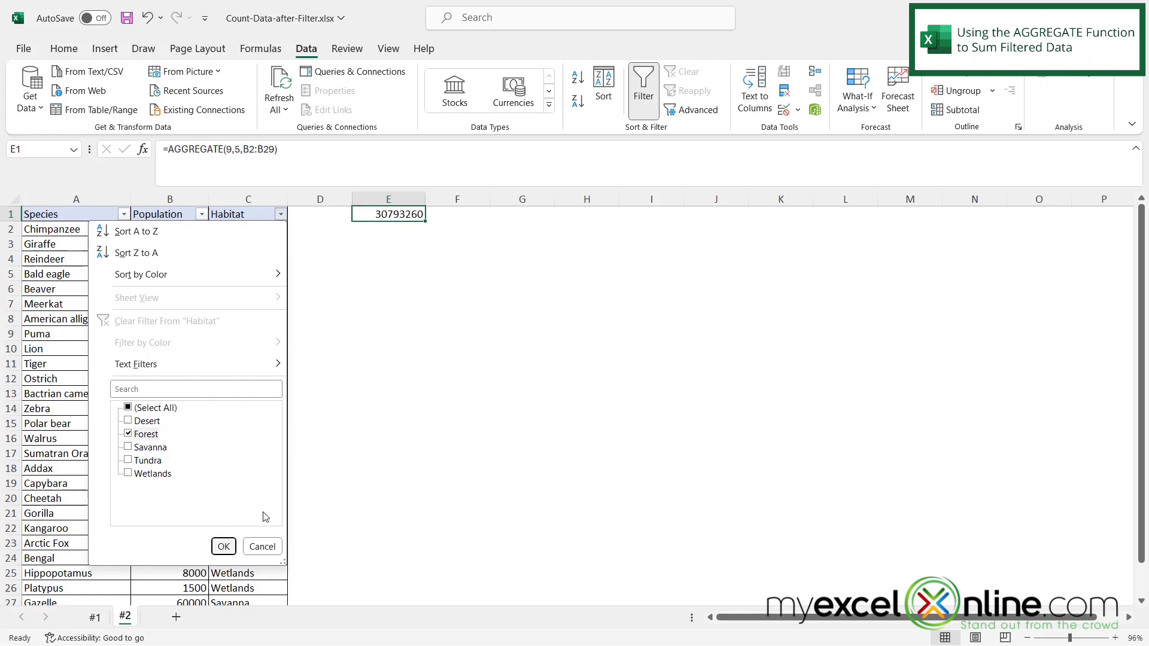
{"action": "left_click", "coordinate": [223, 545]}
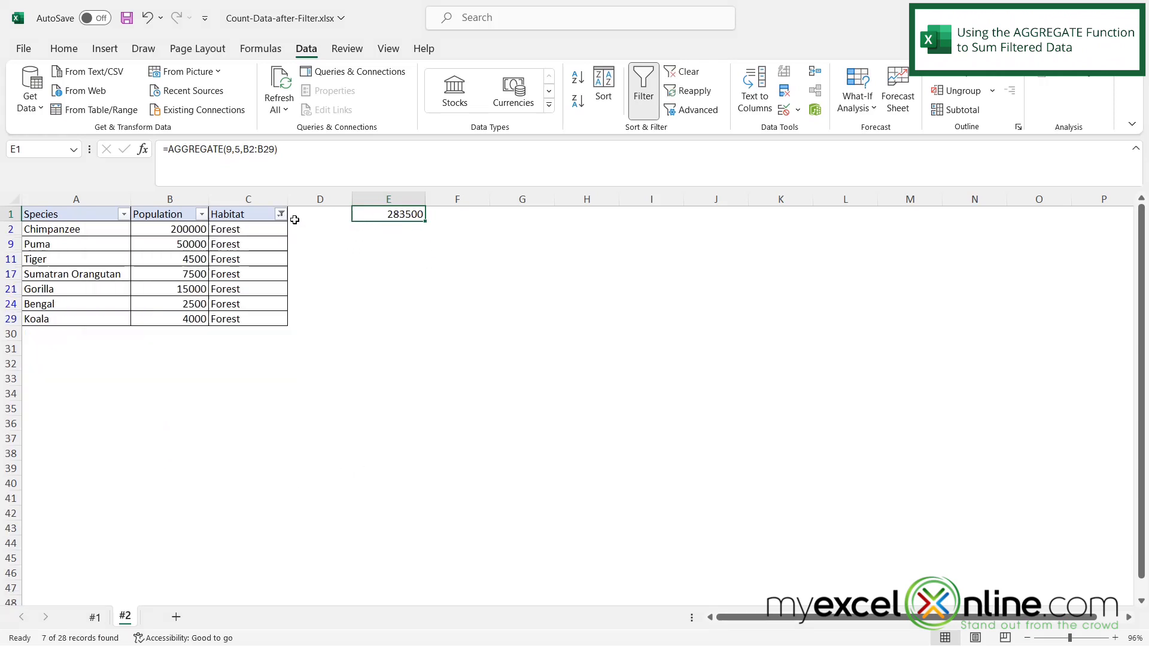
Add Desert to the Habitat filter so the AGGREGATE total becomes 935060.
{"action": "left_click", "coordinate": [280, 213]}
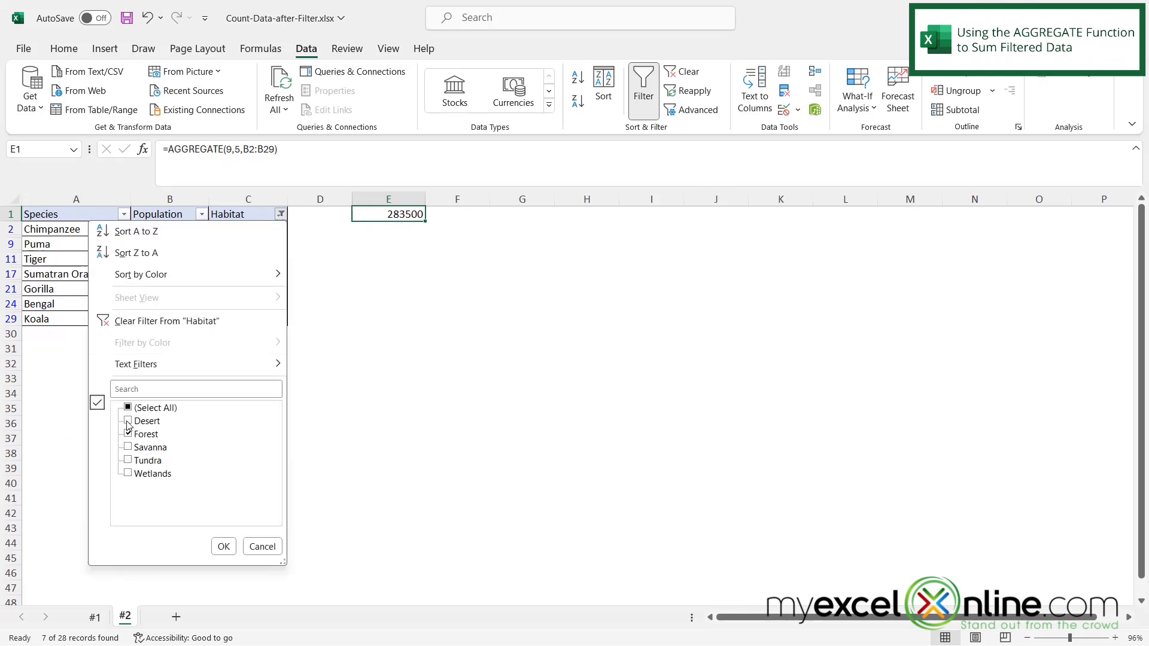
{"action": "left_click", "coordinate": [127, 421]}
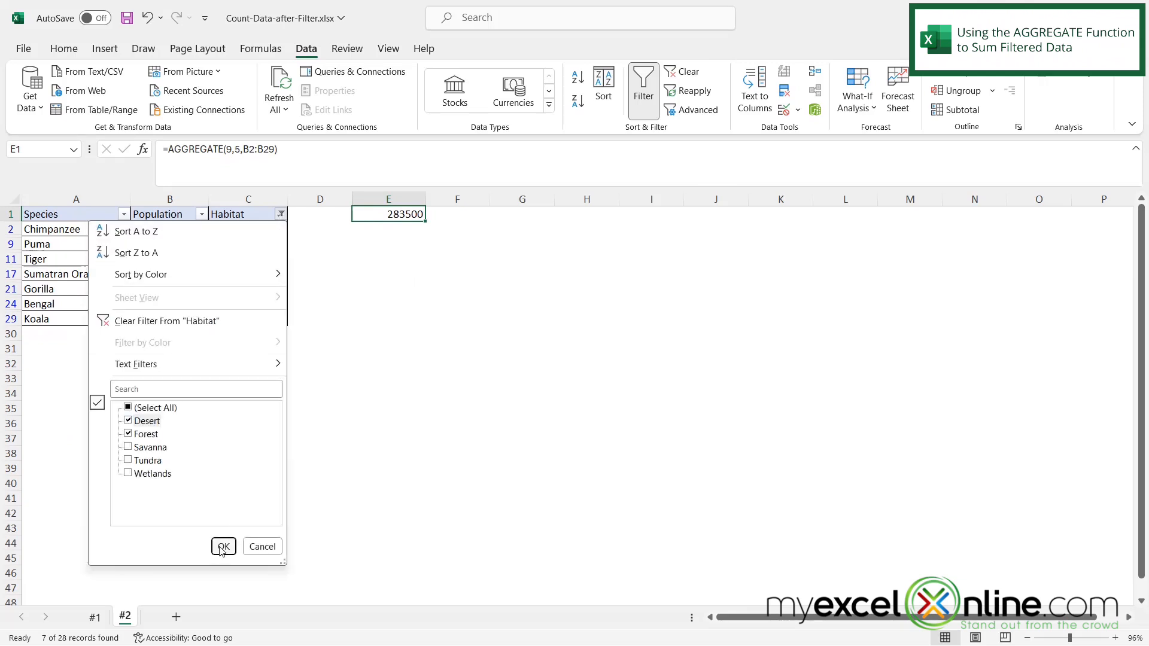
{"action": "left_click", "coordinate": [223, 546]}
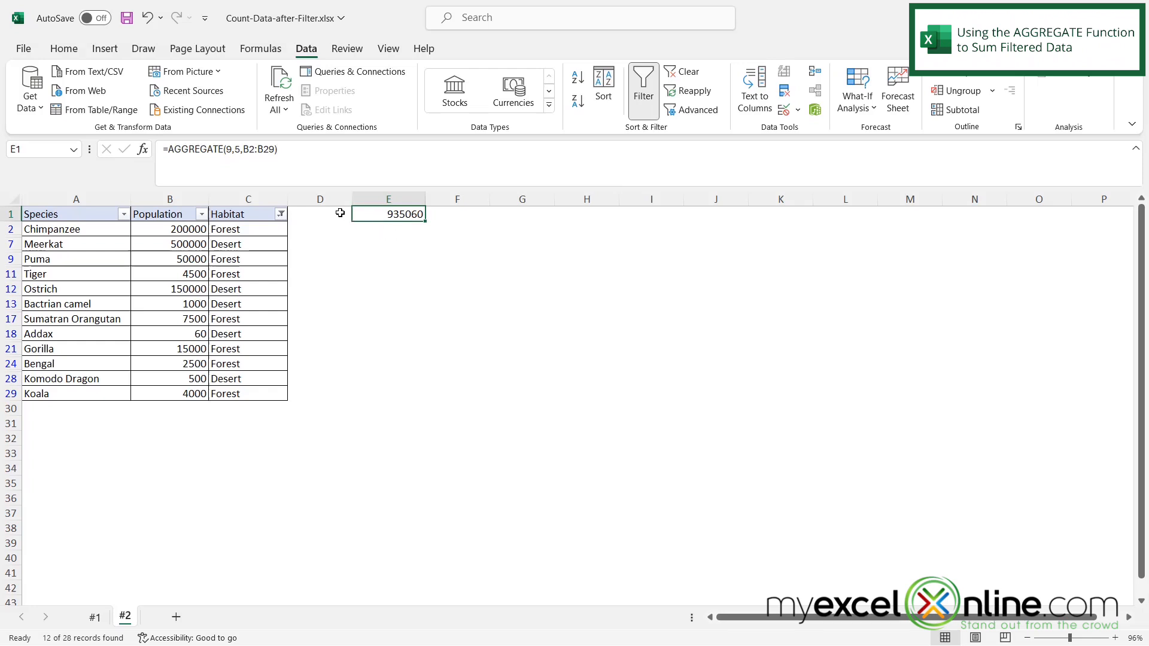